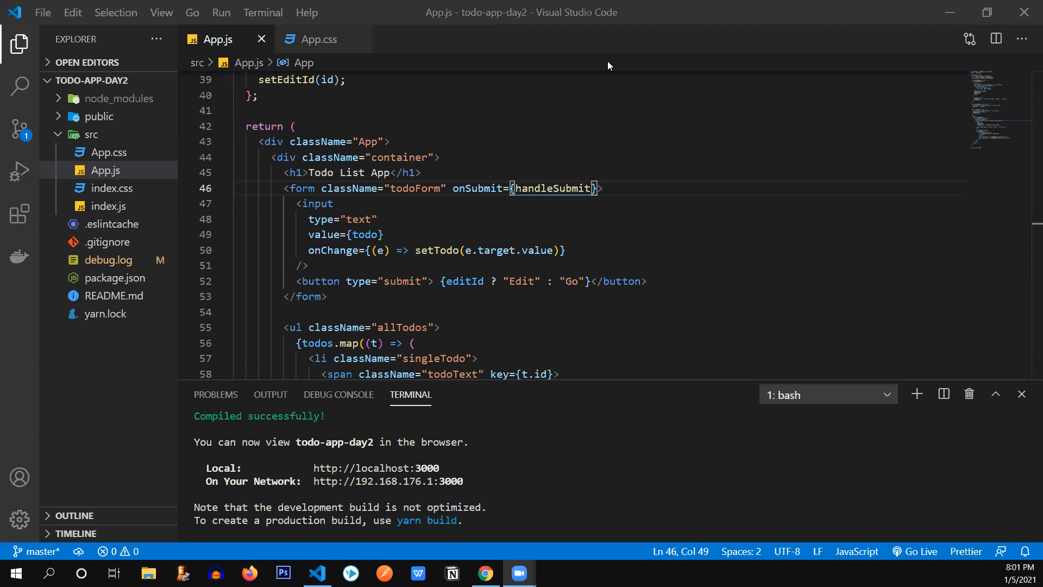
{"action": "mouse_move", "coordinate": [501, 188]}
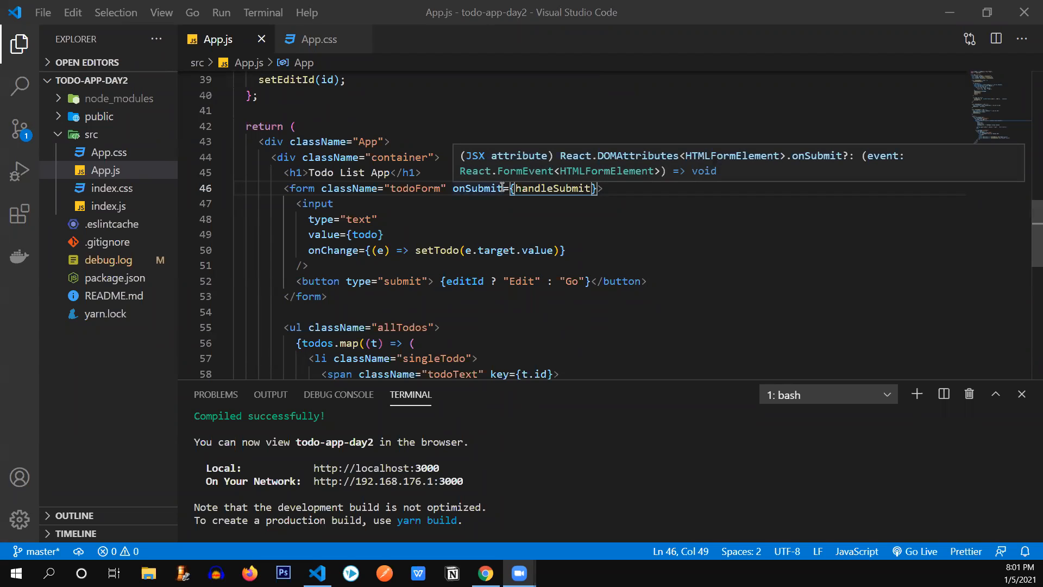
{"action": "mouse_move", "coordinate": [351, 198]}
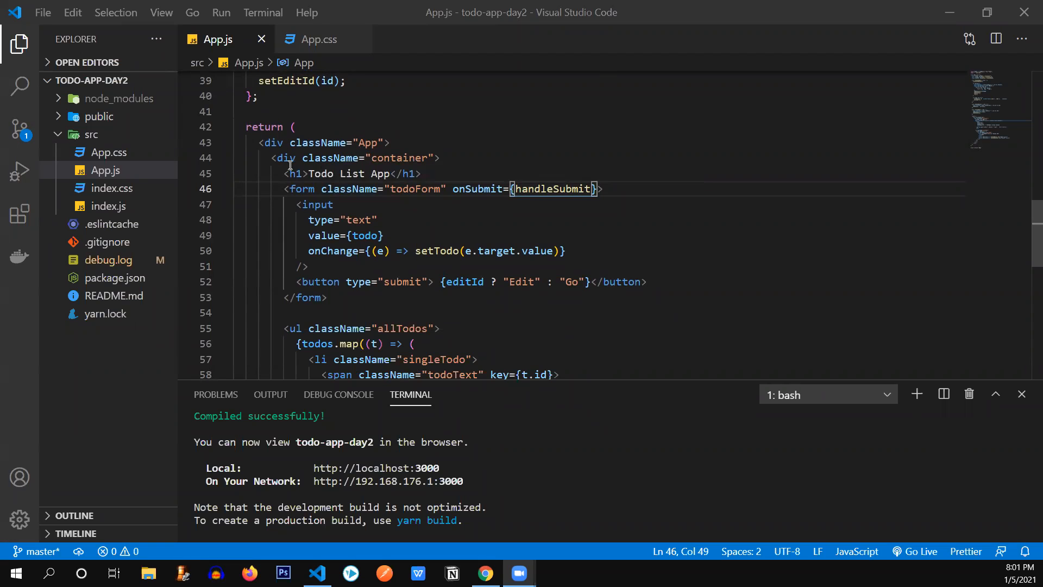
{"action": "mouse_move", "coordinate": [306, 188]}
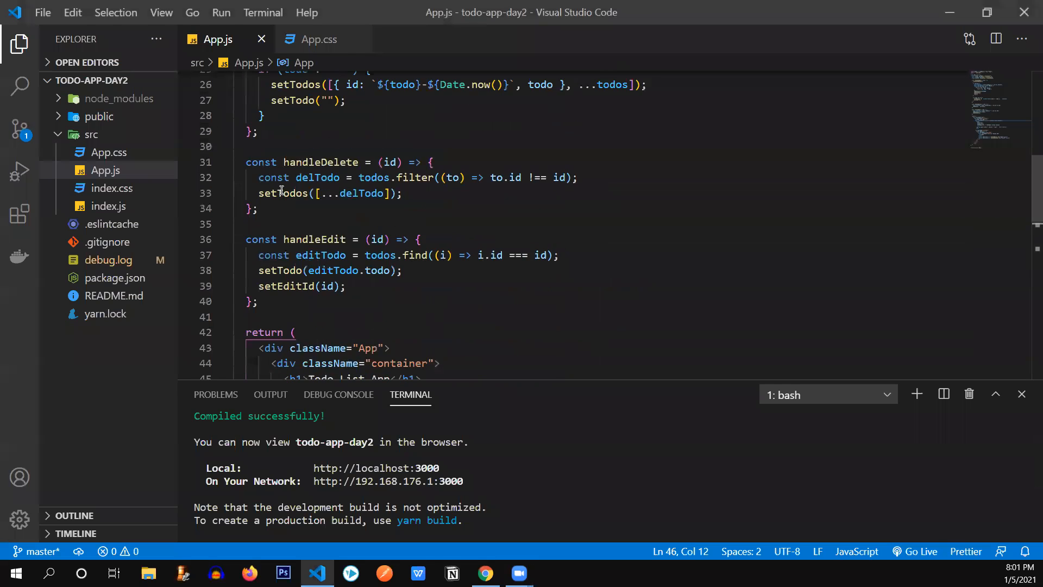
Step: Look over the code, view the Todo List App at localhost:3000 in Chrome, and return
{"action": "scroll", "scroll_direction": "down", "scroll_amount": 3}
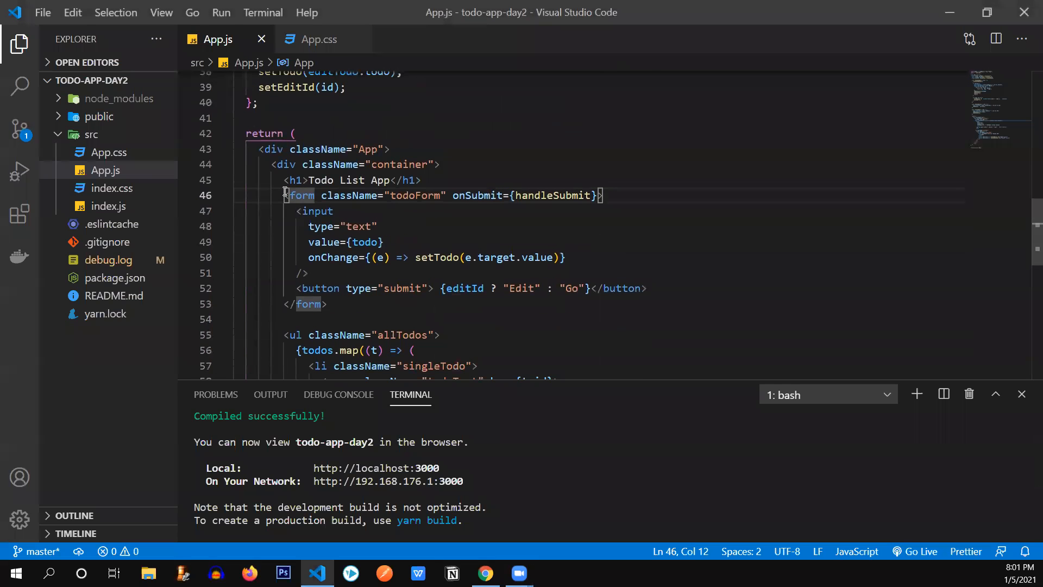
{"action": "left_click_drag", "start_coordinate": [284, 196], "coordinate": [326, 304]}
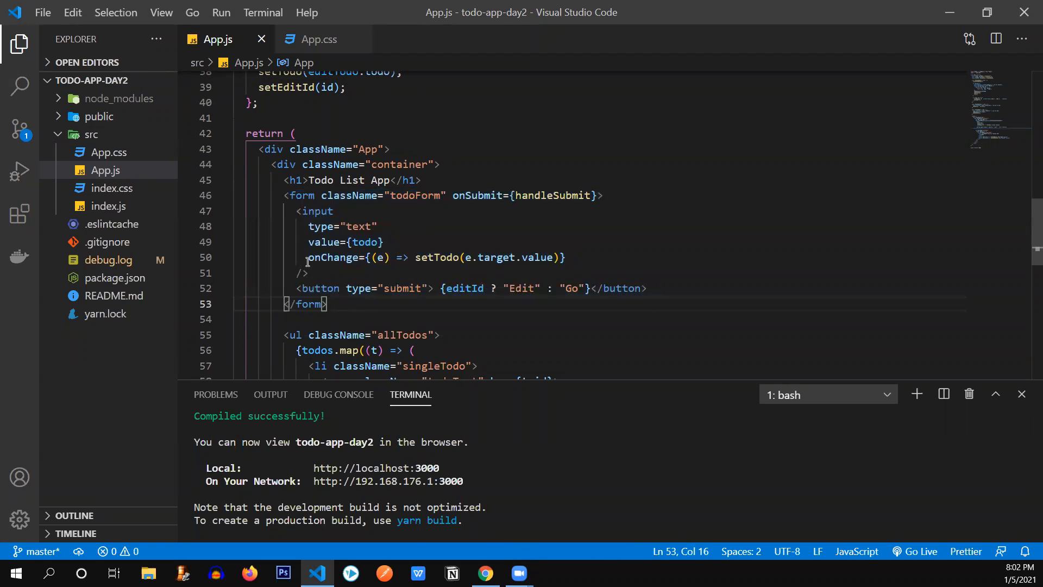
{"action": "scroll", "scroll_direction": "down", "scroll_amount": 3}
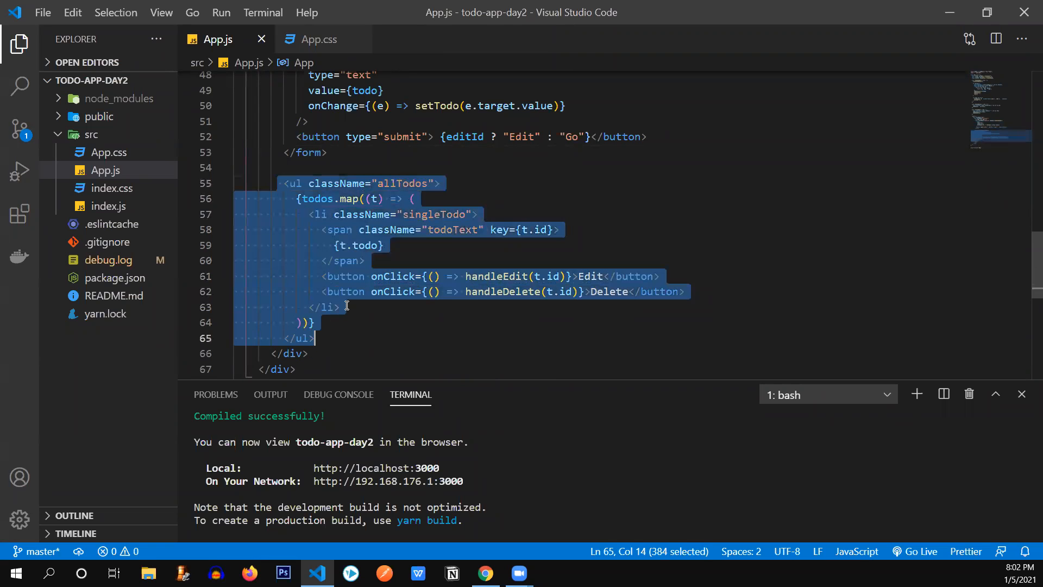
{"action": "left_click", "coordinate": [347, 307]}
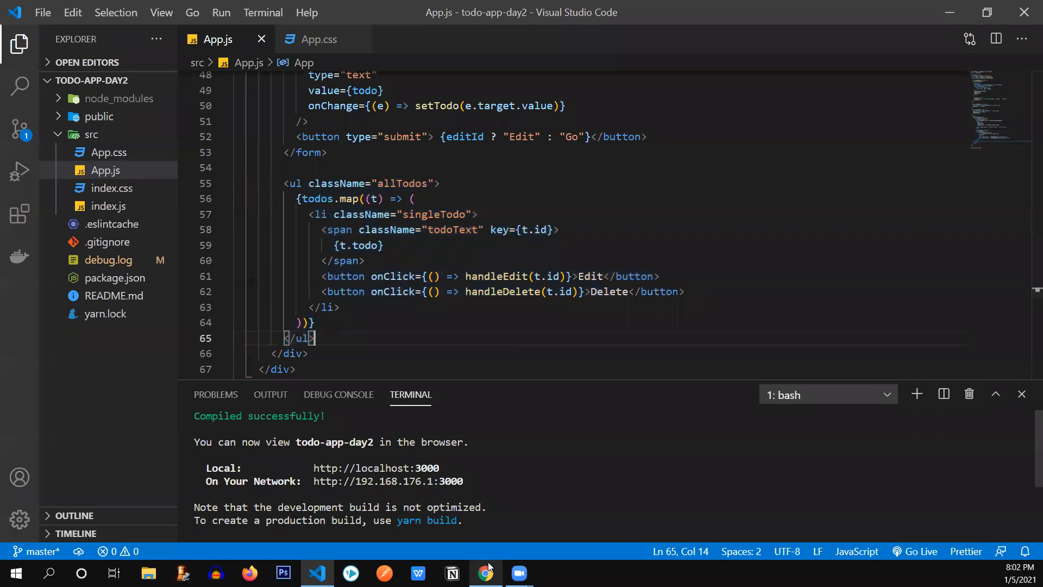
{"action": "left_click", "coordinate": [485, 573]}
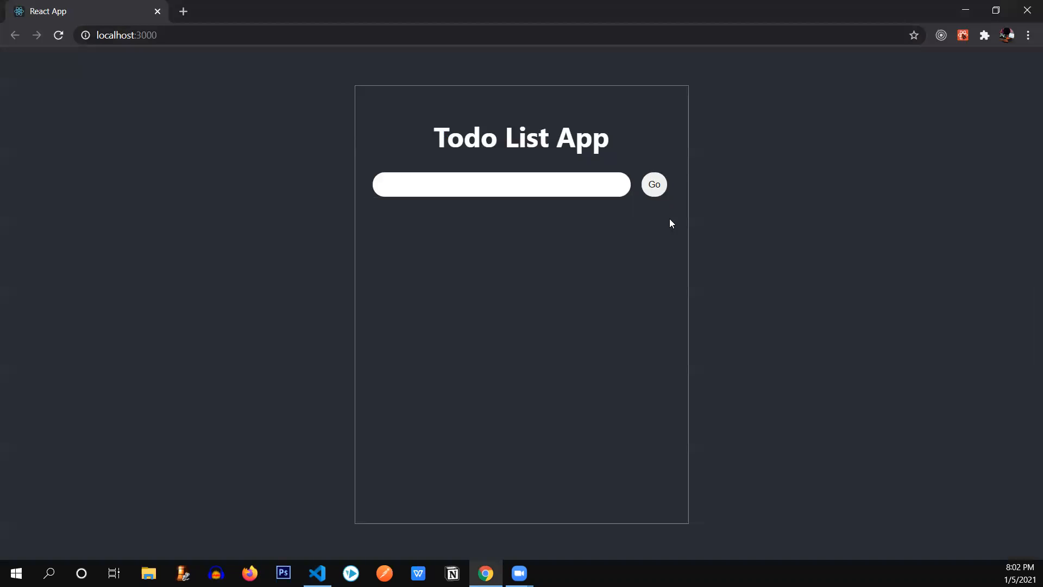
{"action": "mouse_move", "coordinate": [636, 251]}
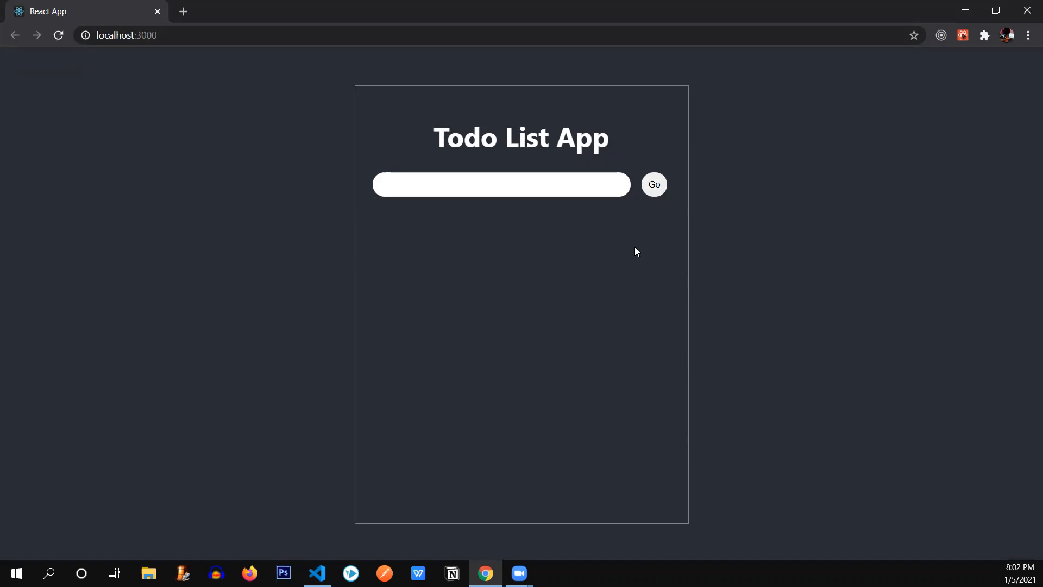
{"action": "mouse_move", "coordinate": [608, 352]}
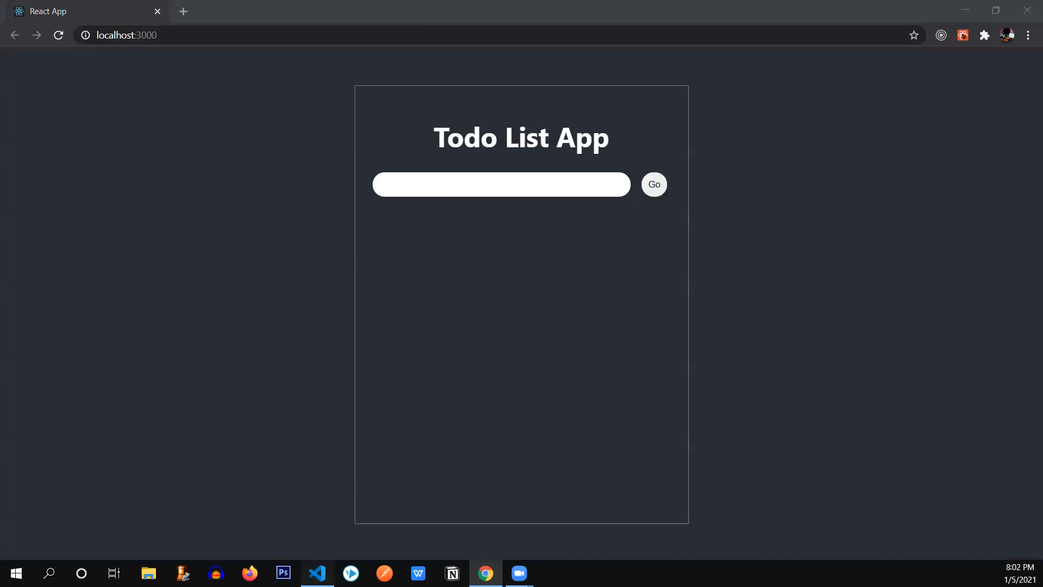
{"action": "left_click", "coordinate": [317, 573]}
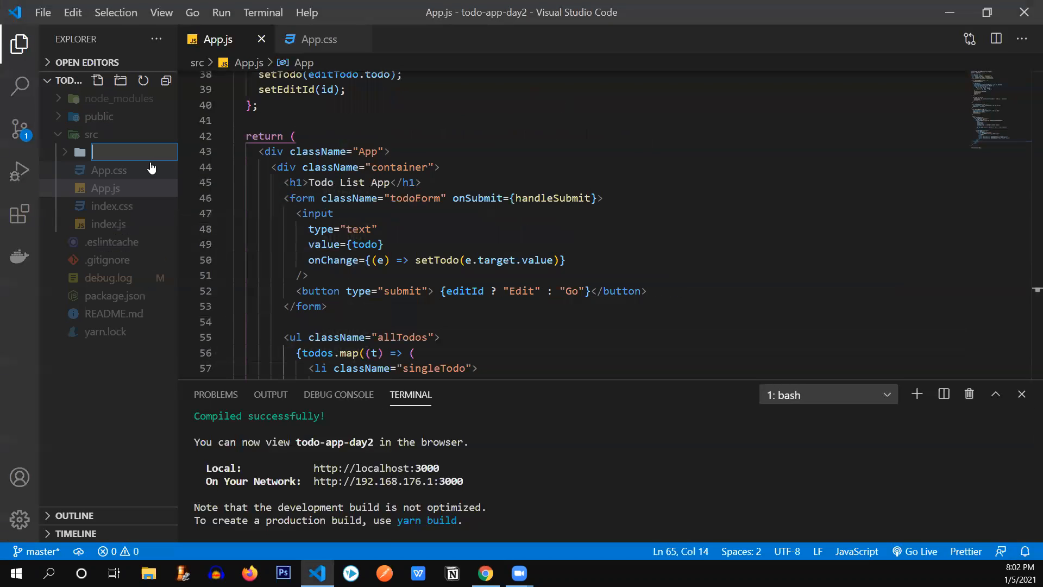
Step: Name the new src folder 'components' and create TodoForm.js inside it
{"action": "type", "text": "compone"}
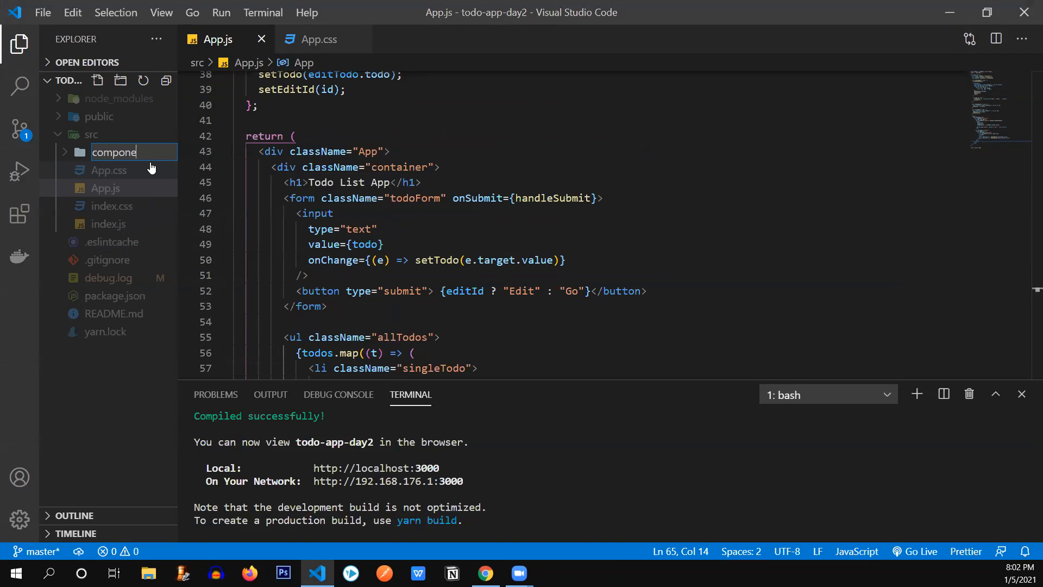
{"action": "key", "text": "Enter"}
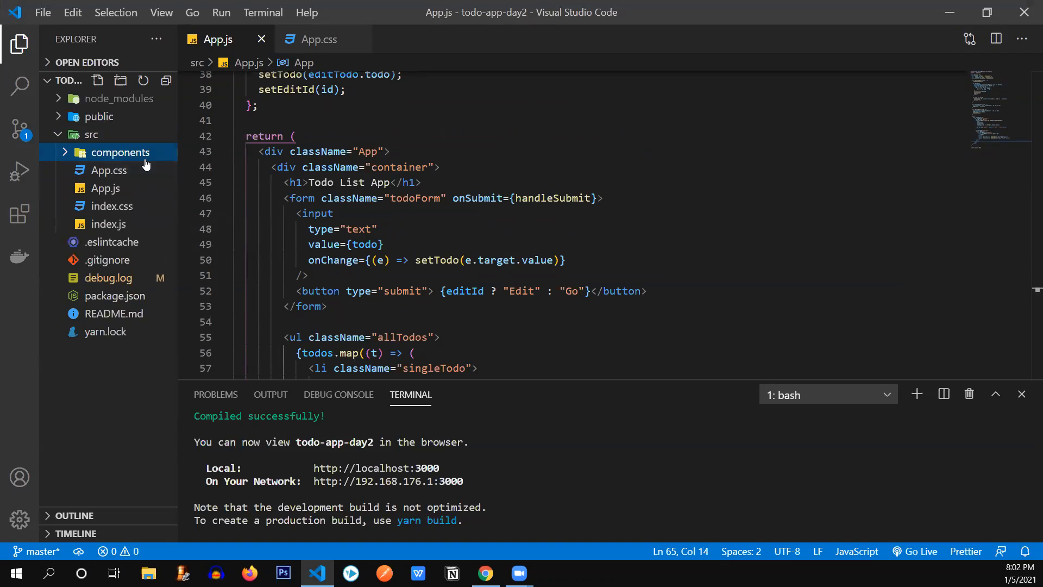
{"action": "mouse_move", "coordinate": [146, 161]}
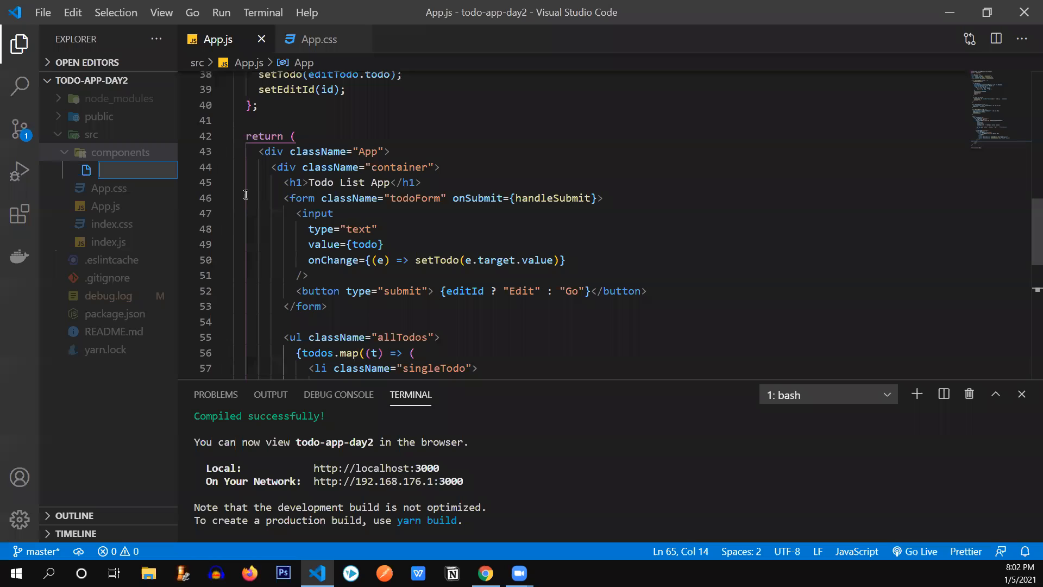
{"action": "type", "text": "TodoFo"}
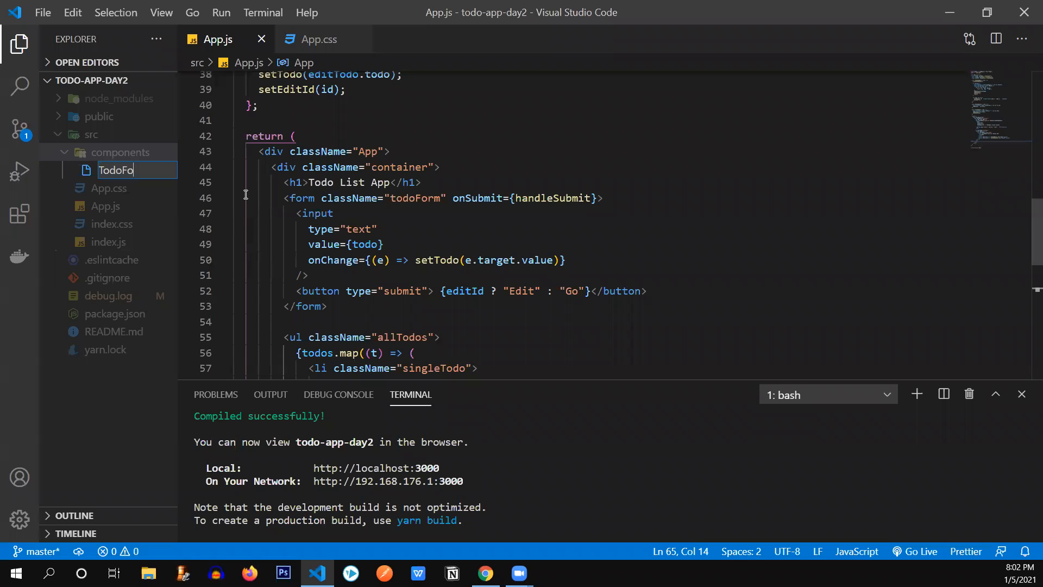
{"action": "key", "text": "Enter"}
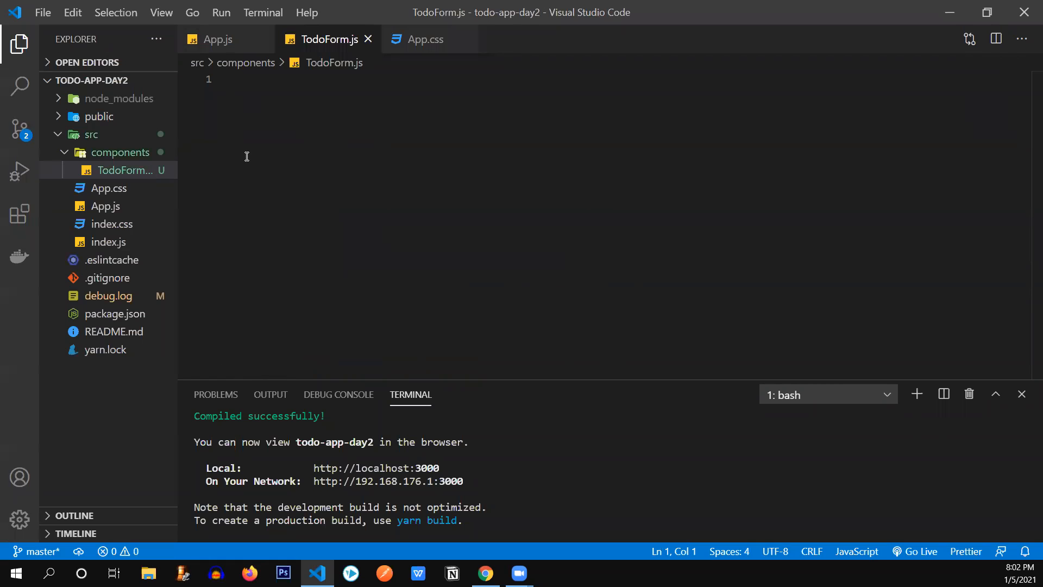
Step: Insert a rafce arrow-component skeleton in TodoForm.js and remove its placeholder div
{"action": "type", "text": "r"}
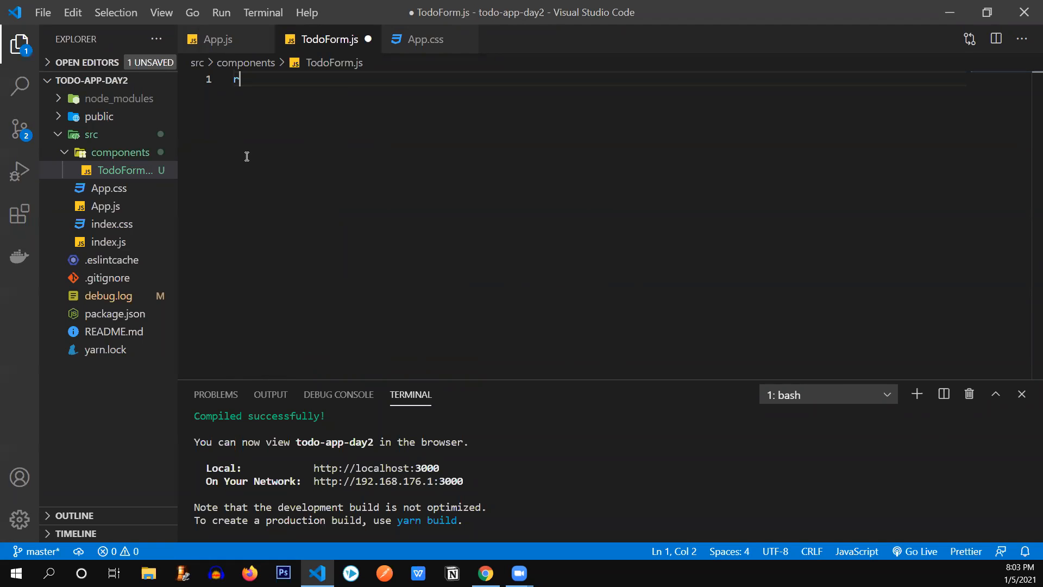
{"action": "type", "text": "afce"}
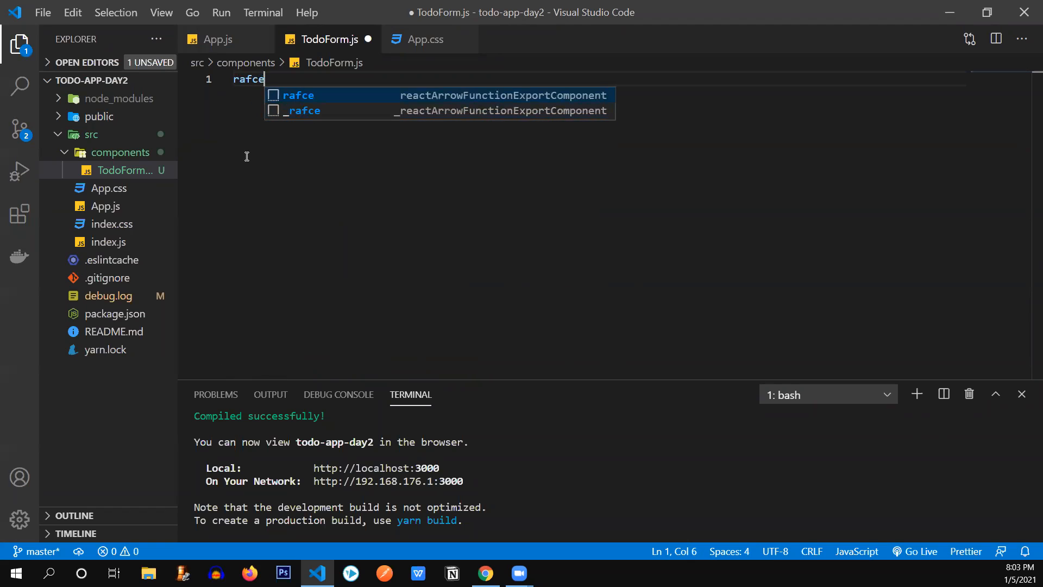
{"action": "key", "text": "Enter"}
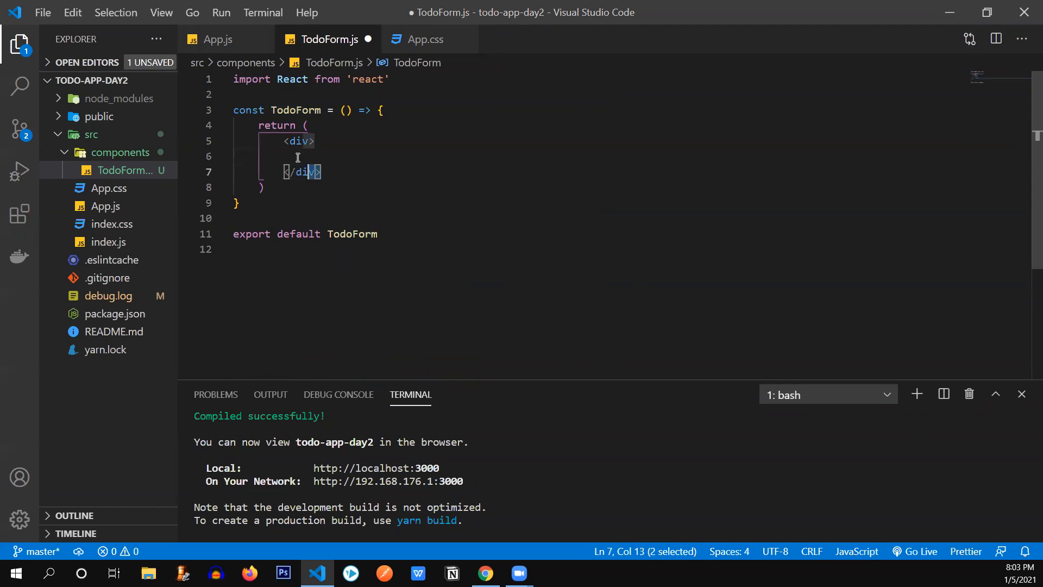
{"action": "key", "text": "Delete"}
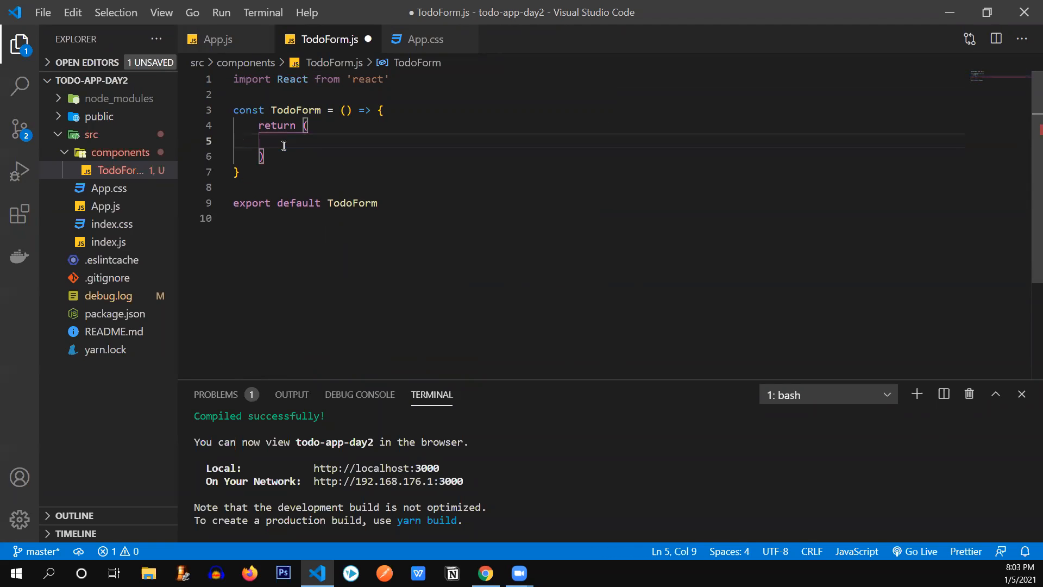
Step: Copy the todoForm form markup from App.js into TodoForm's return, save, and select all
{"action": "left_click", "coordinate": [217, 39]}
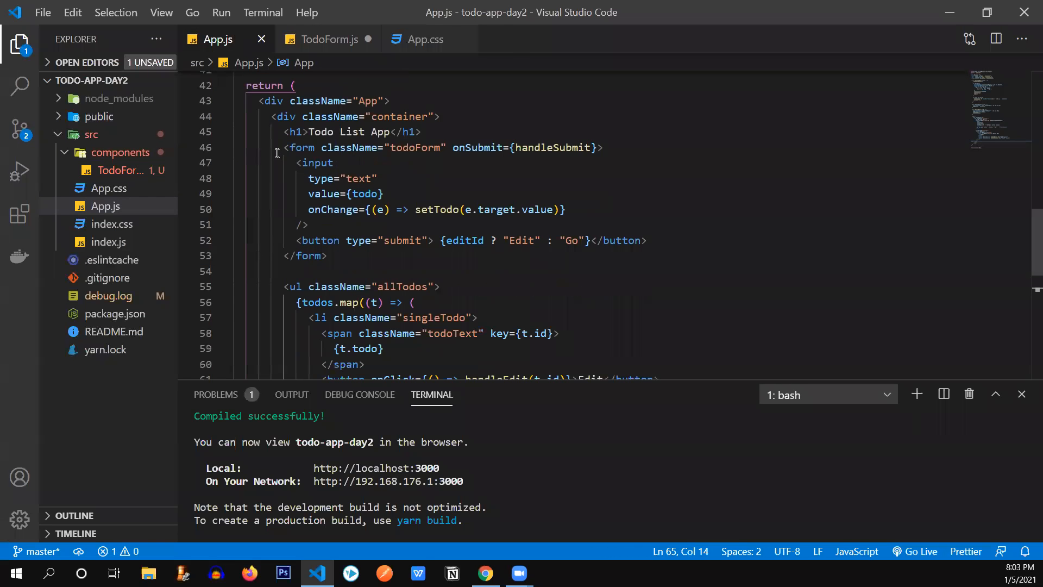
{"action": "left_click_drag", "start_coordinate": [283, 148], "coordinate": [327, 255]}
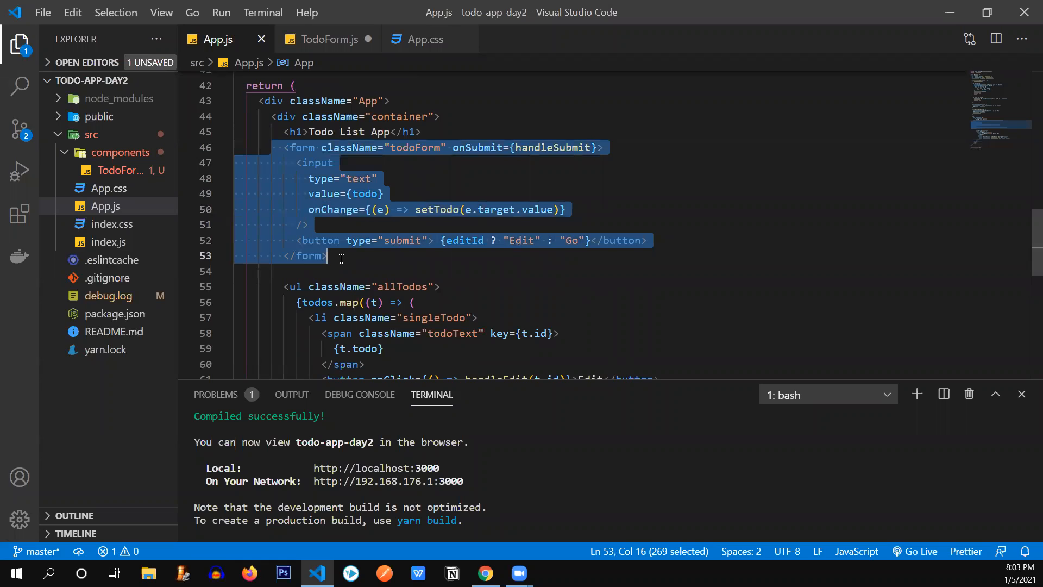
{"action": "left_click", "coordinate": [328, 39]}
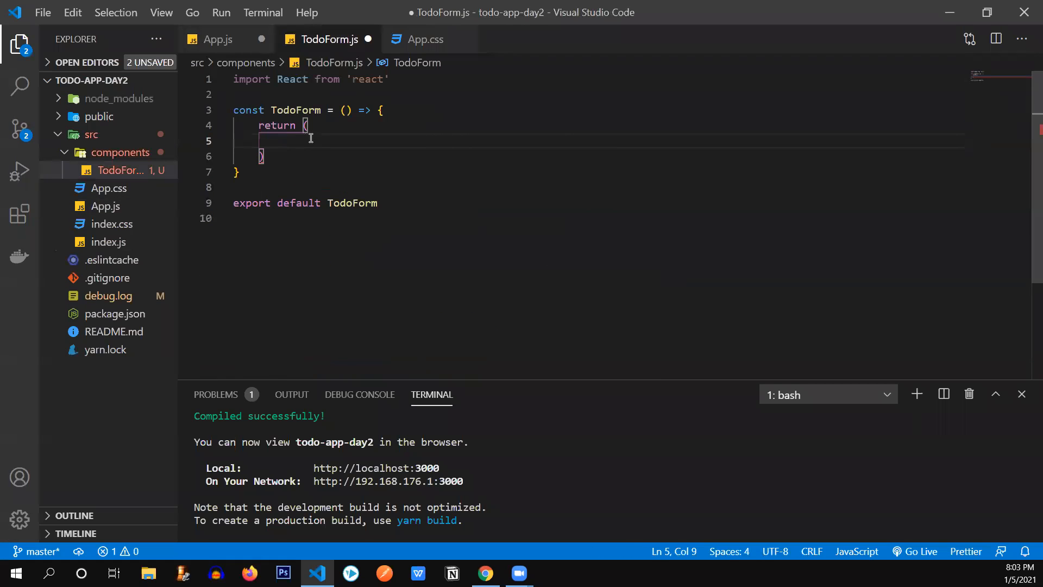
{"action": "type", "text": "<form className=\"todoForm\" onSubmit={handleSubmit}>"}
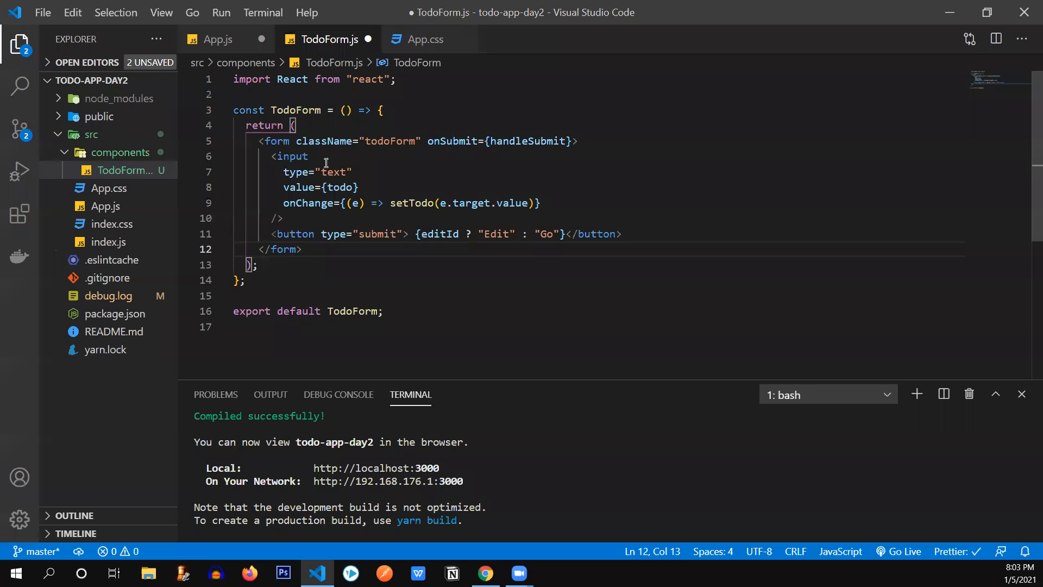
{"action": "key", "text": "Ctrl+s"}
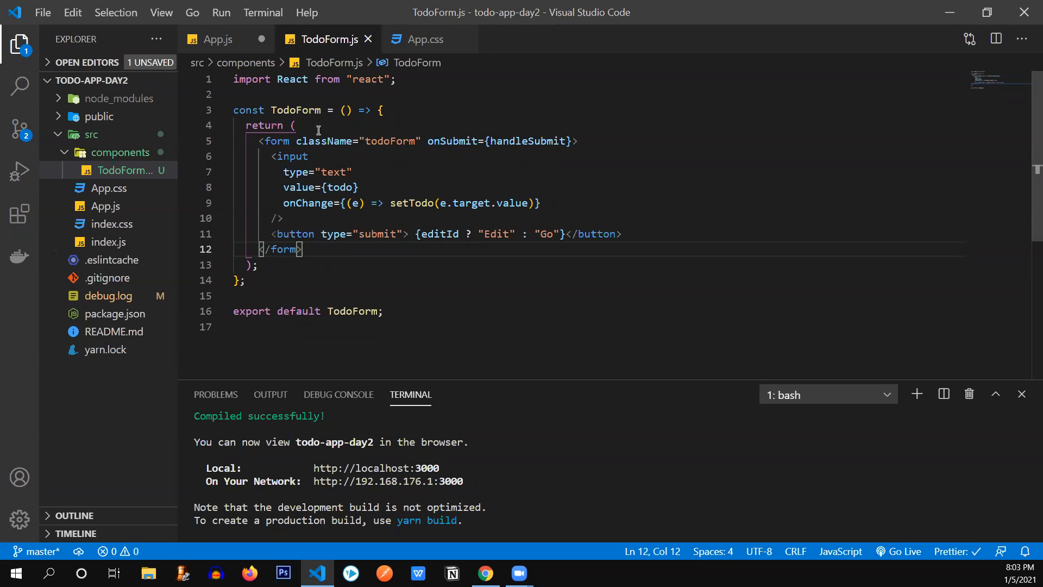
{"action": "mouse_move", "coordinate": [421, 203]}
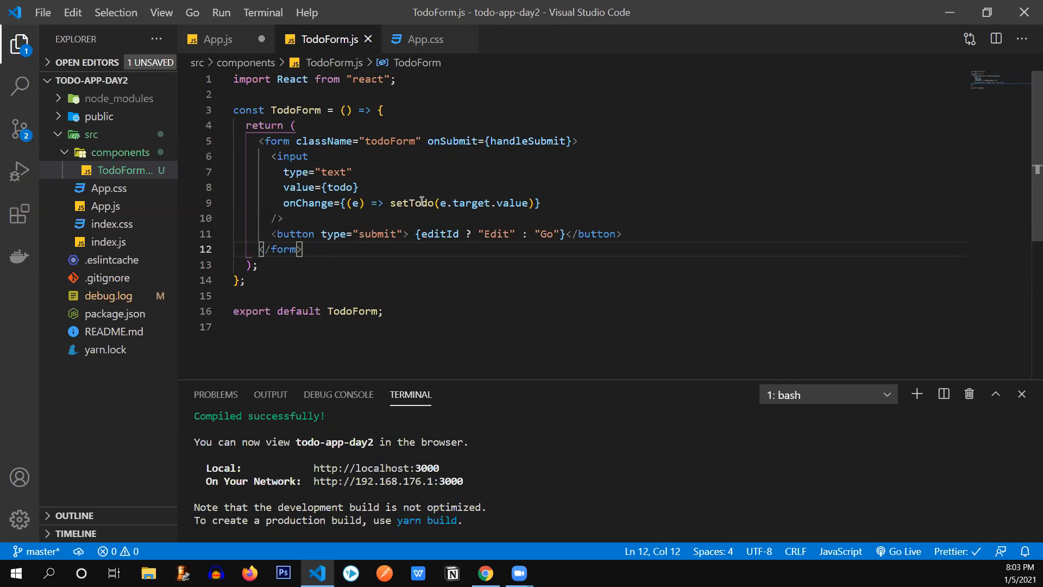
{"action": "double_click", "coordinate": [412, 203]}
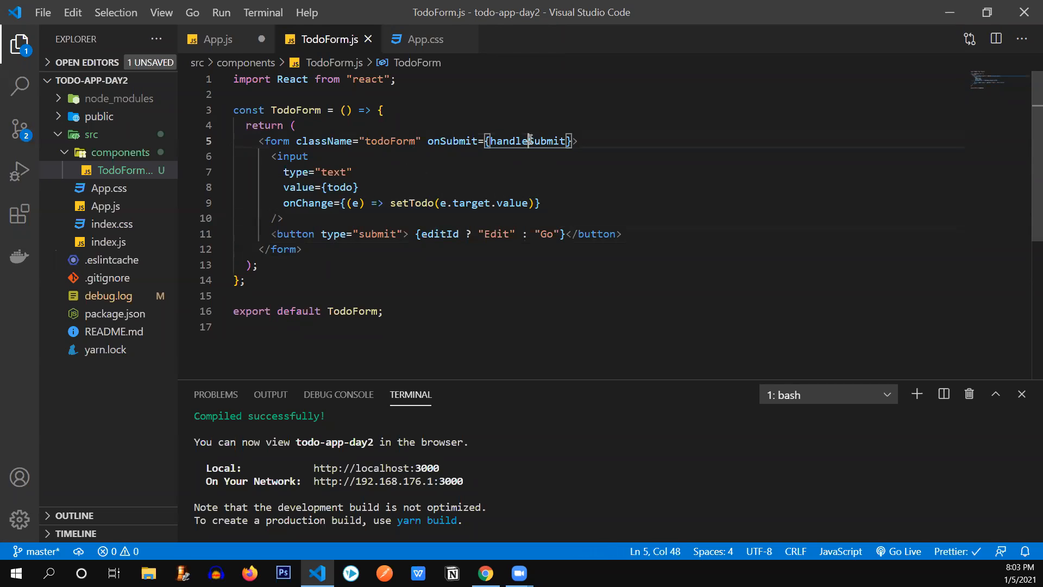
{"action": "key", "text": "ctrl+a"}
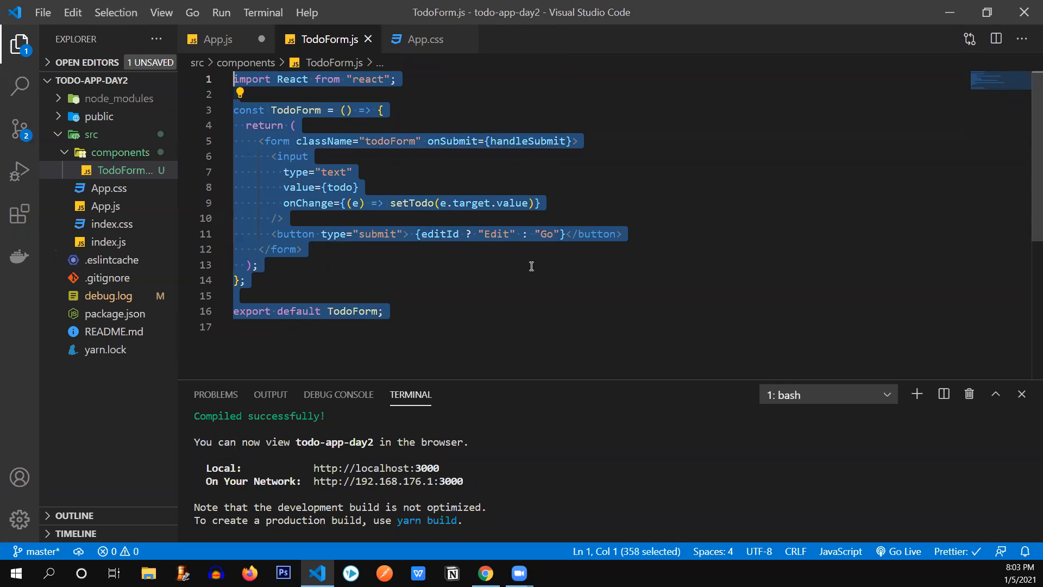
Step: Render <TodoForm /> below the h1 in App.js and place the browser beside the editor
{"action": "left_click", "coordinate": [216, 39]}
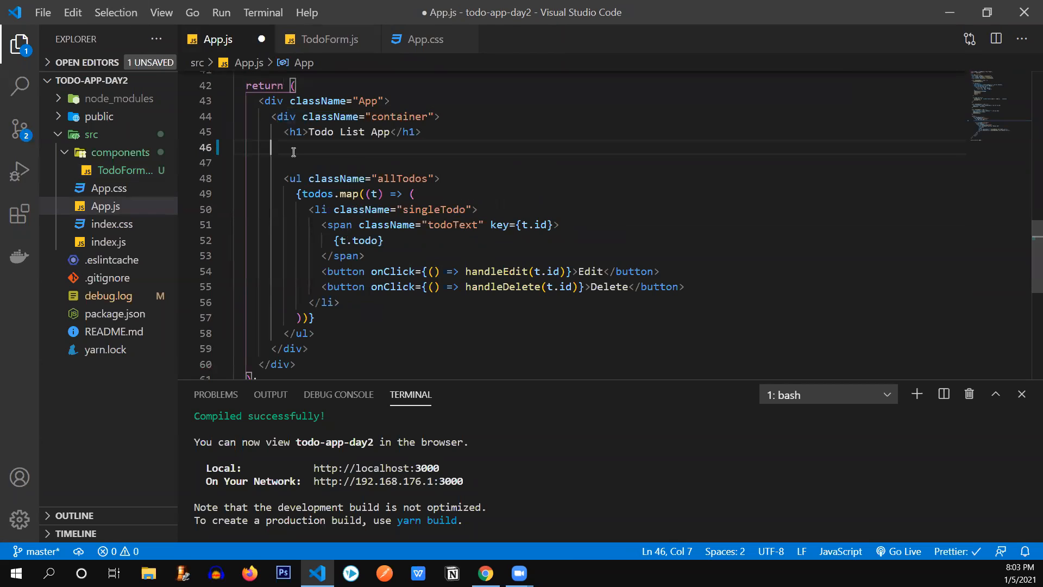
{"action": "type", "text": "<"}
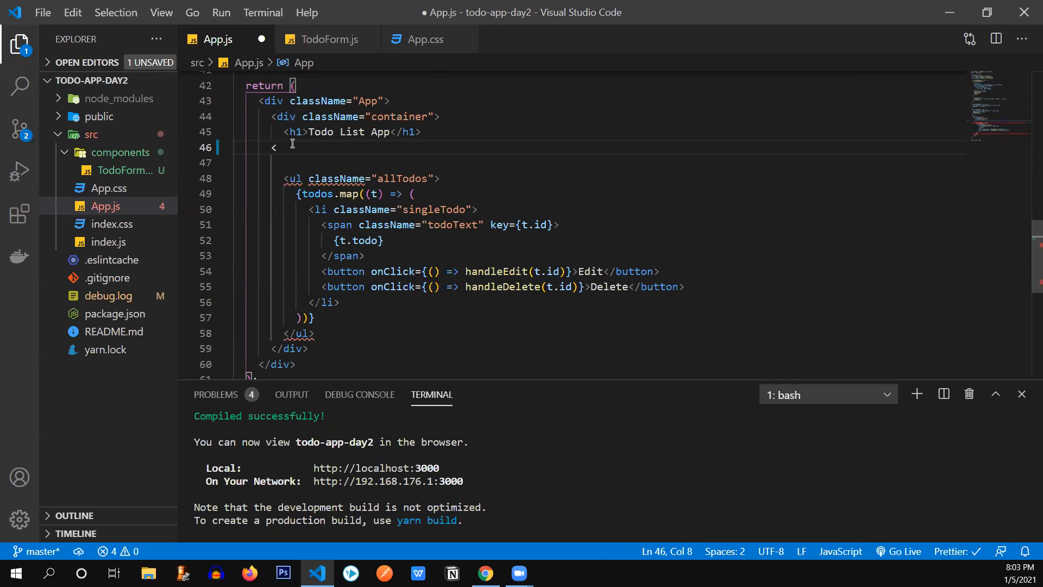
{"action": "type", "text": "TodoForm"}
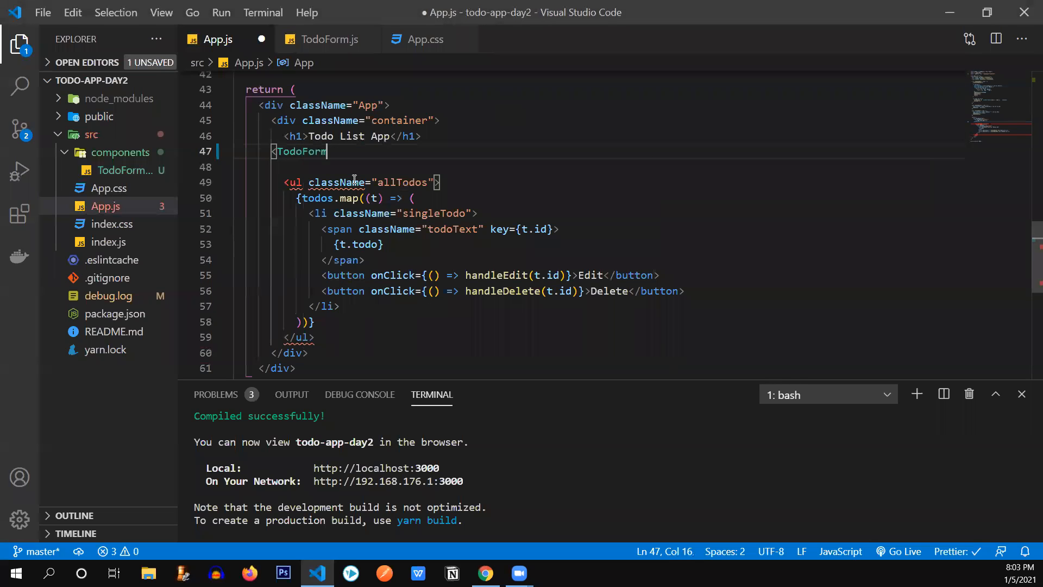
{"action": "type", "text": "/>"}
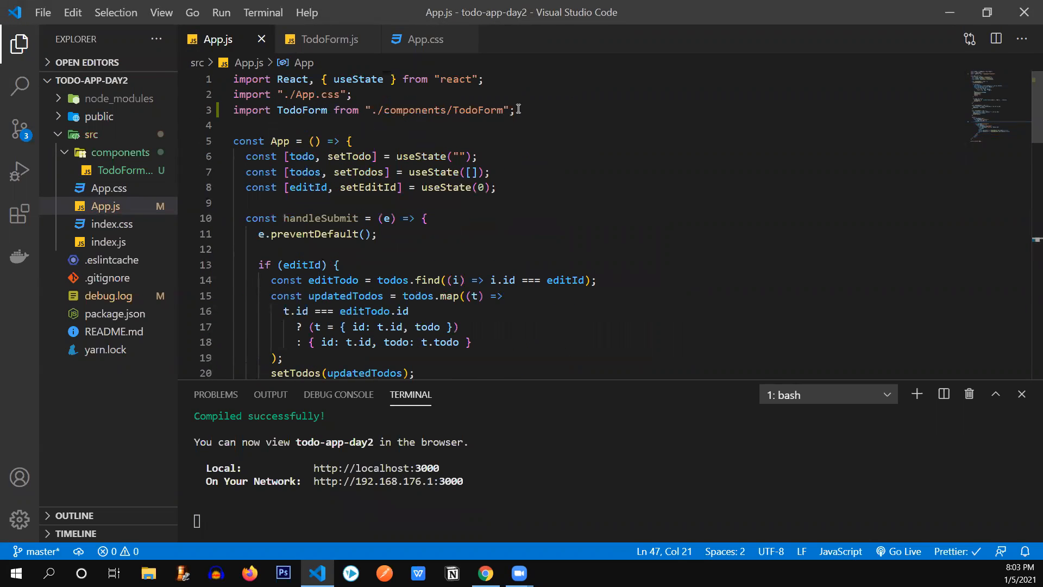
{"action": "scroll", "scroll_direction": "down", "scroll_amount": 3}
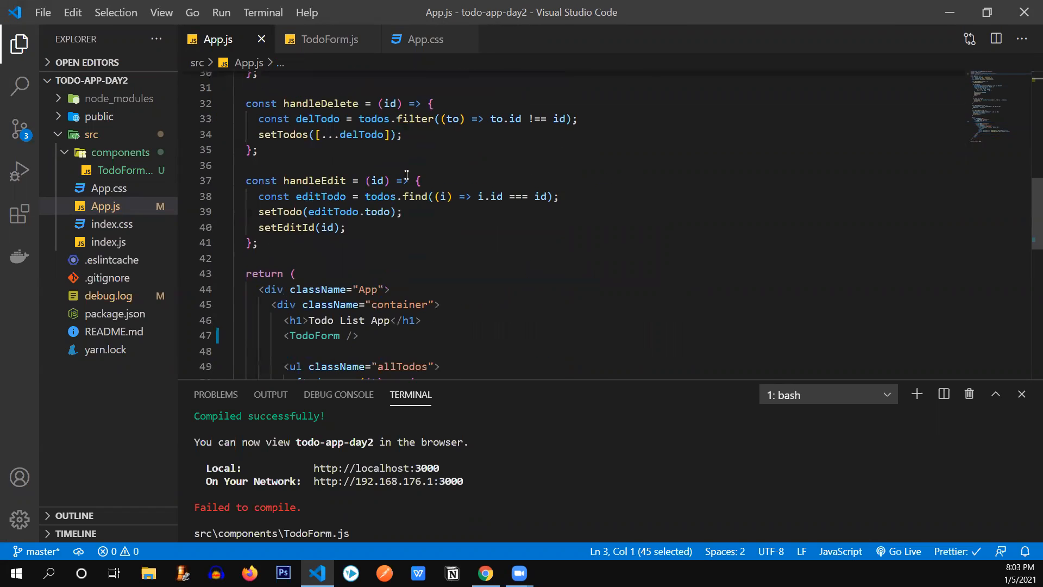
{"action": "scroll", "scroll_direction": "down", "scroll_amount": 3}
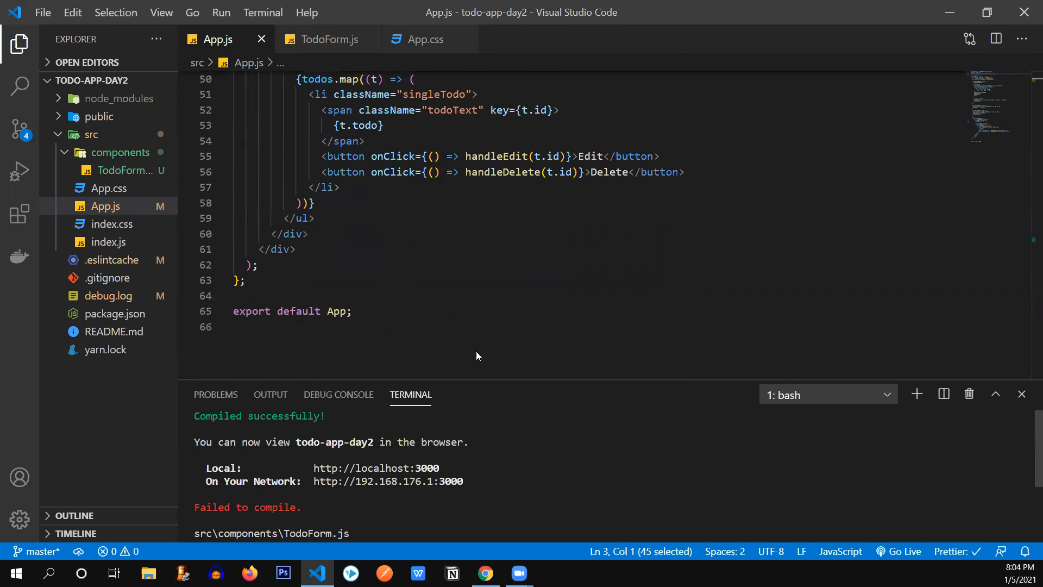
{"action": "mouse_move", "coordinate": [677, 27]}
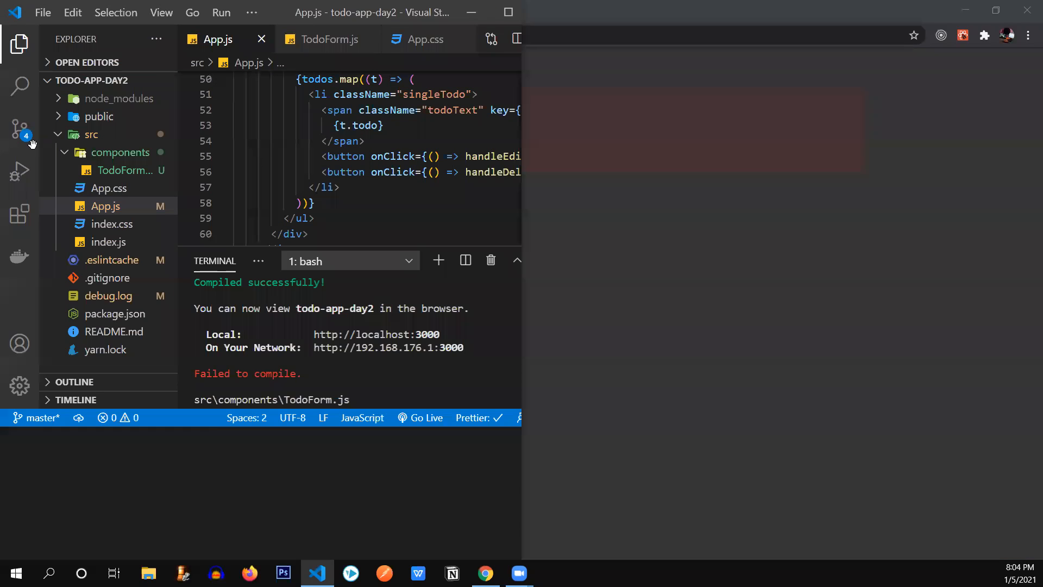
{"action": "left_click", "coordinate": [486, 573]}
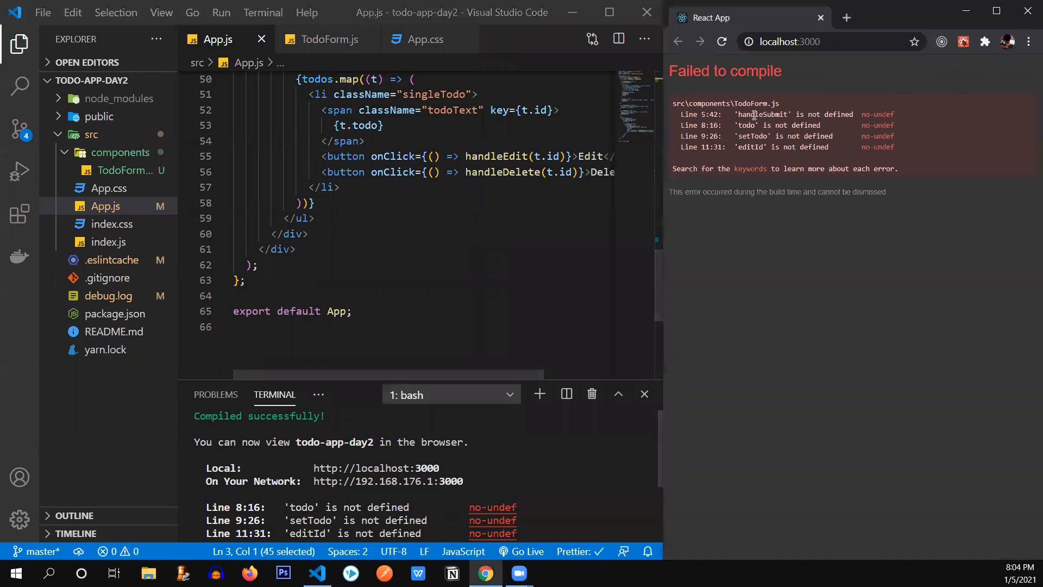
Step: Pass handleSubmit={handleSubmit} to TodoForm, using the browser's undefined-variable error as a guide
{"action": "double_click", "coordinate": [749, 146]}
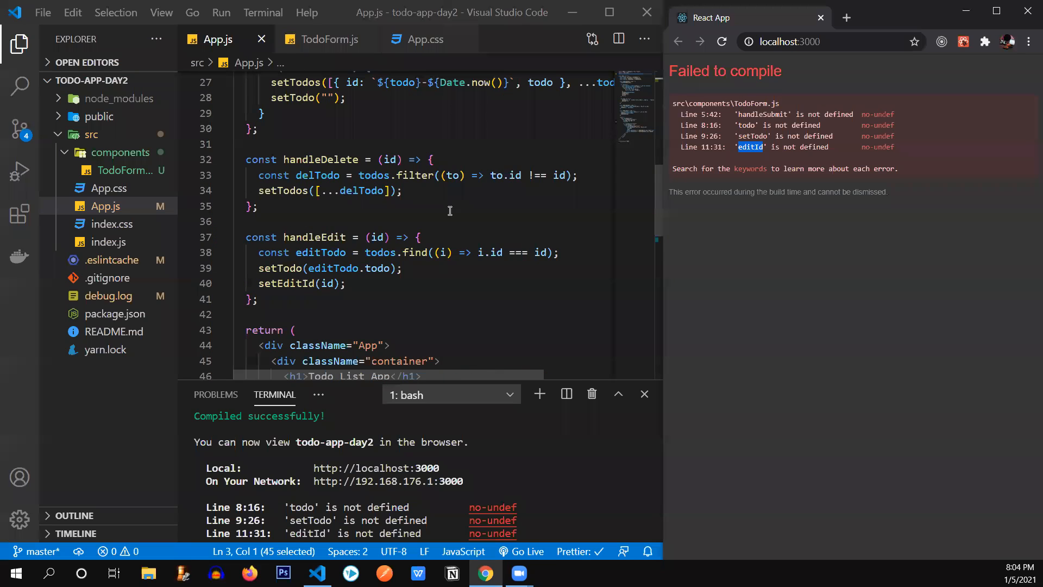
{"action": "scroll", "scroll_direction": "down", "scroll_amount": 3}
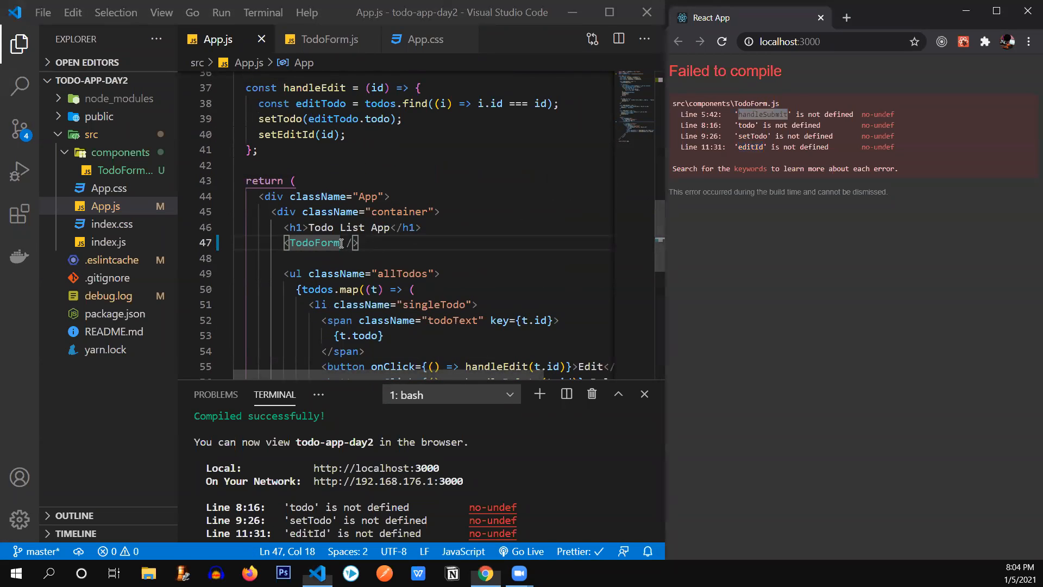
{"action": "type", "text": "handleSubmit={"}
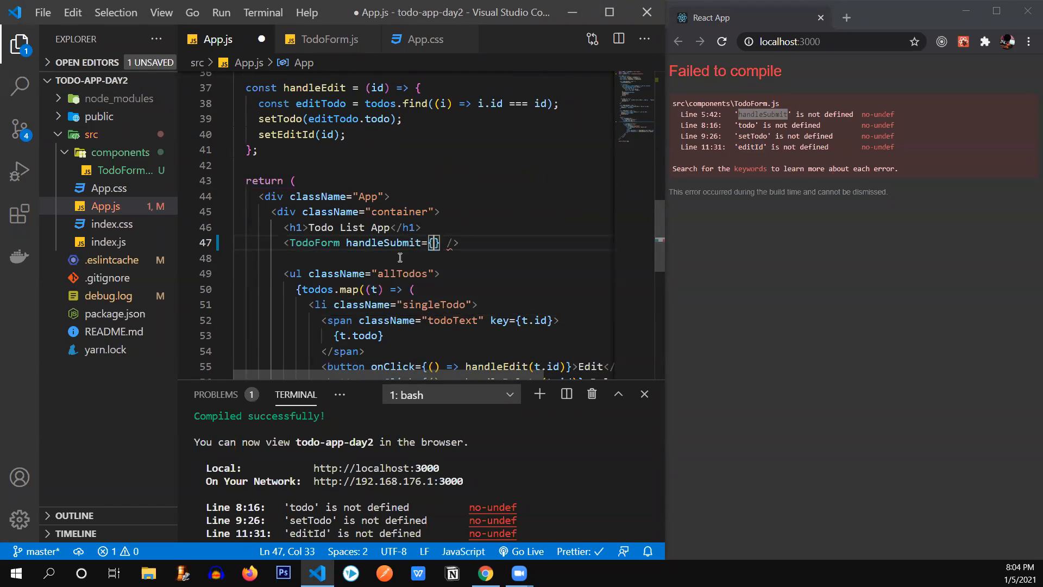
{"action": "type", "text": "handleSubmit"}
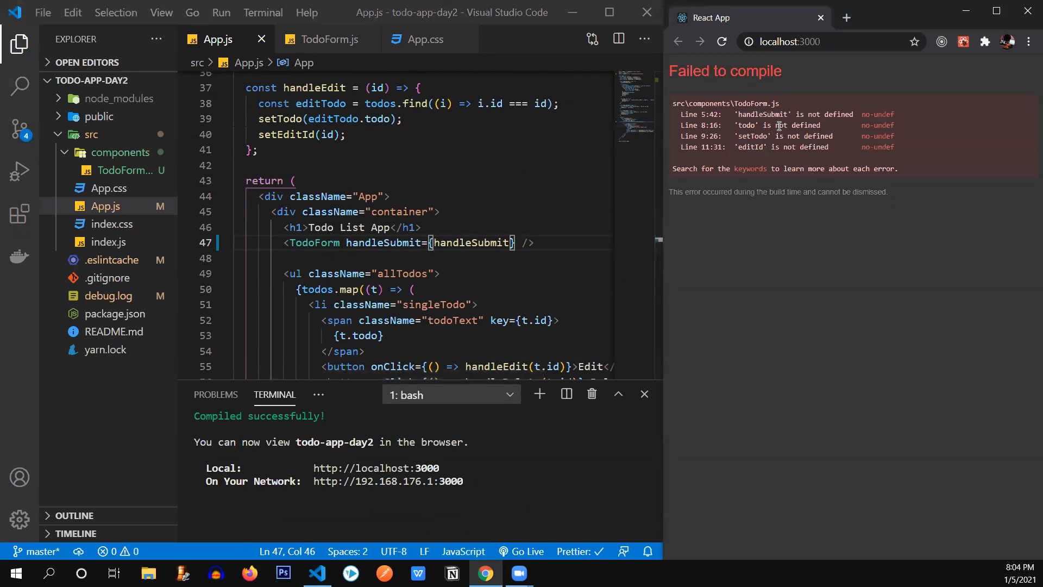
{"action": "left_click", "coordinate": [326, 39]}
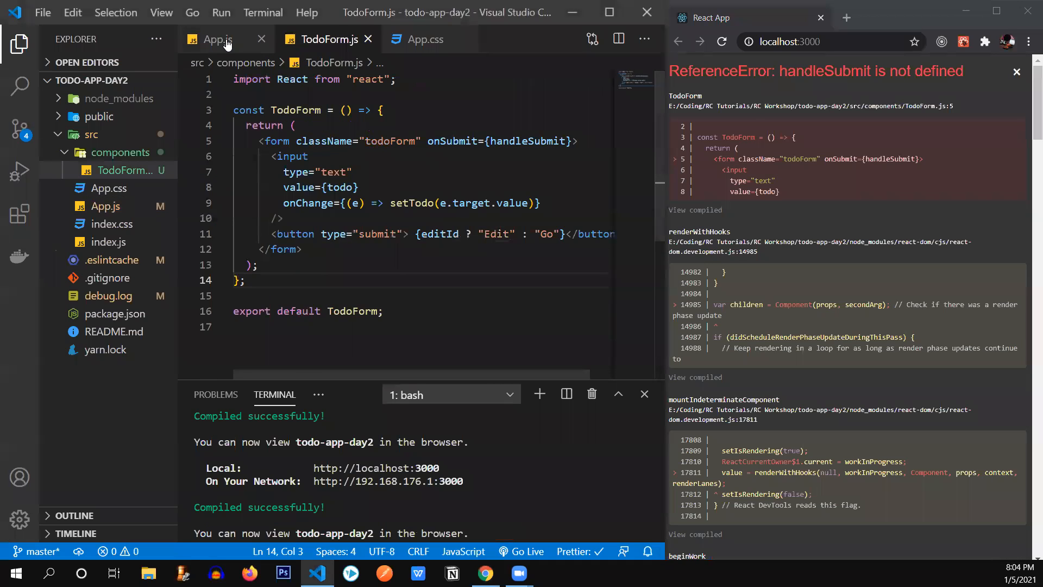
{"action": "left_click", "coordinate": [215, 39]}
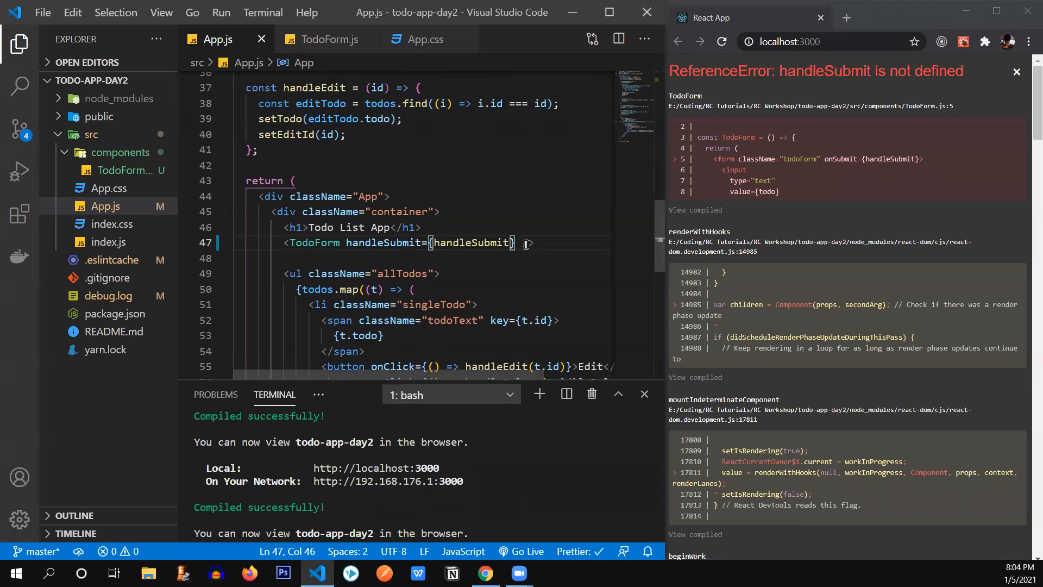
{"action": "type", "text": "/"}
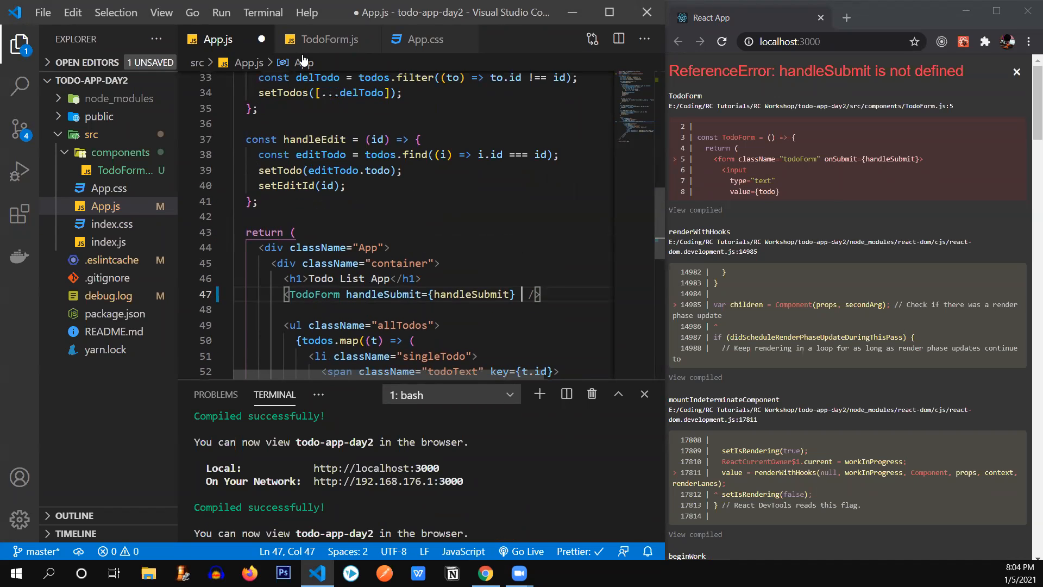
Step: Add todo, setTodo and editId props to TodoForm and save App.js
{"action": "left_click", "coordinate": [331, 39]}
{"action": "type", "text": "todo= "}
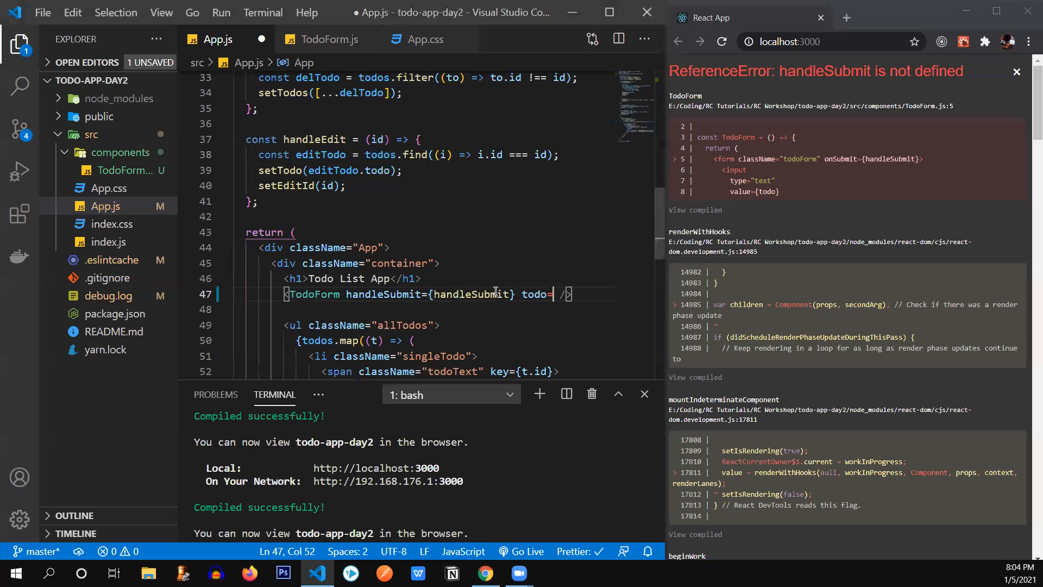
{"action": "type", "text": "{todo}"}
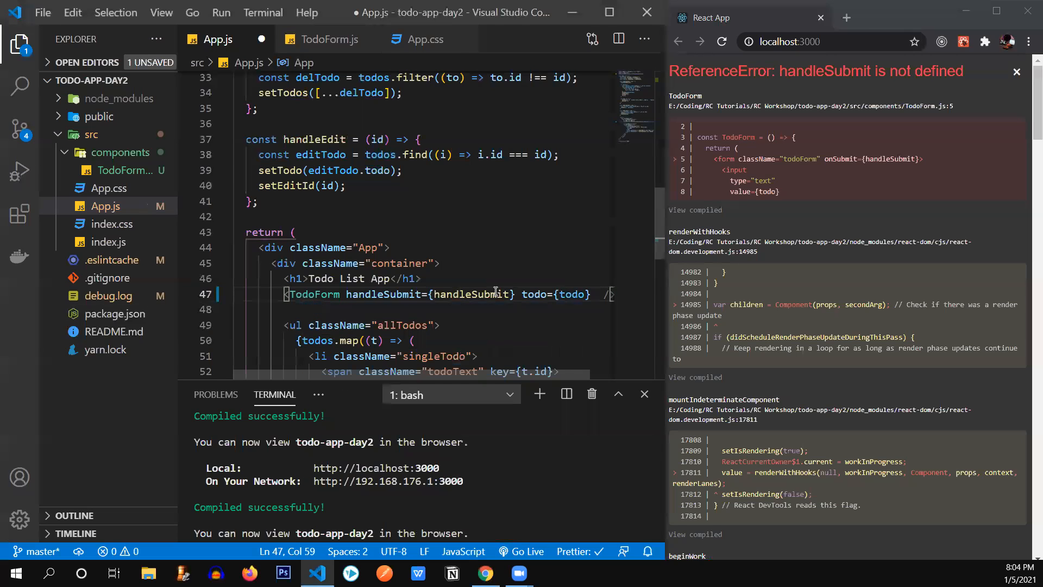
{"action": "type", "text": "settodo"}
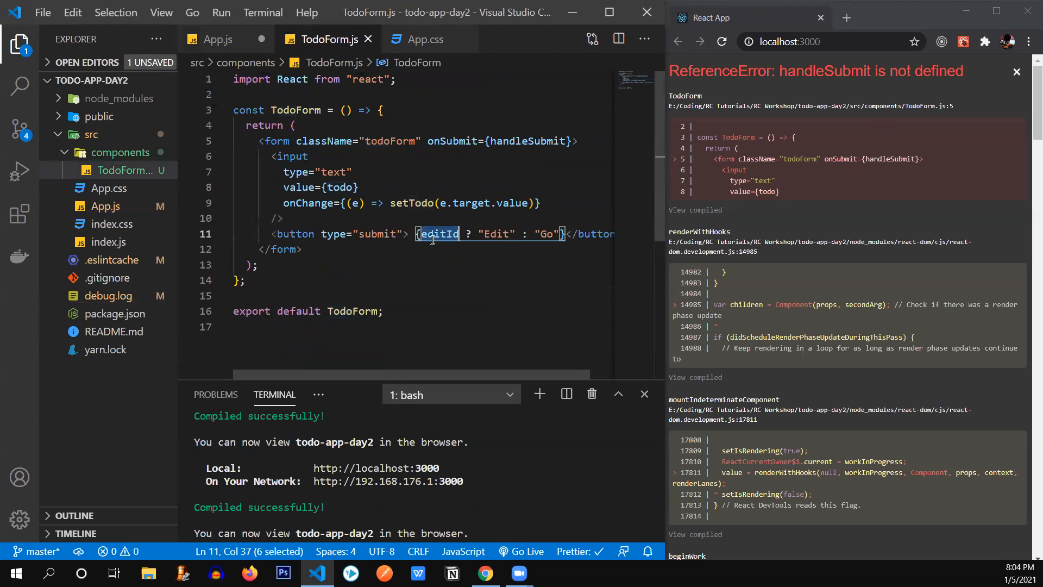
{"action": "left_click", "coordinate": [216, 39]}
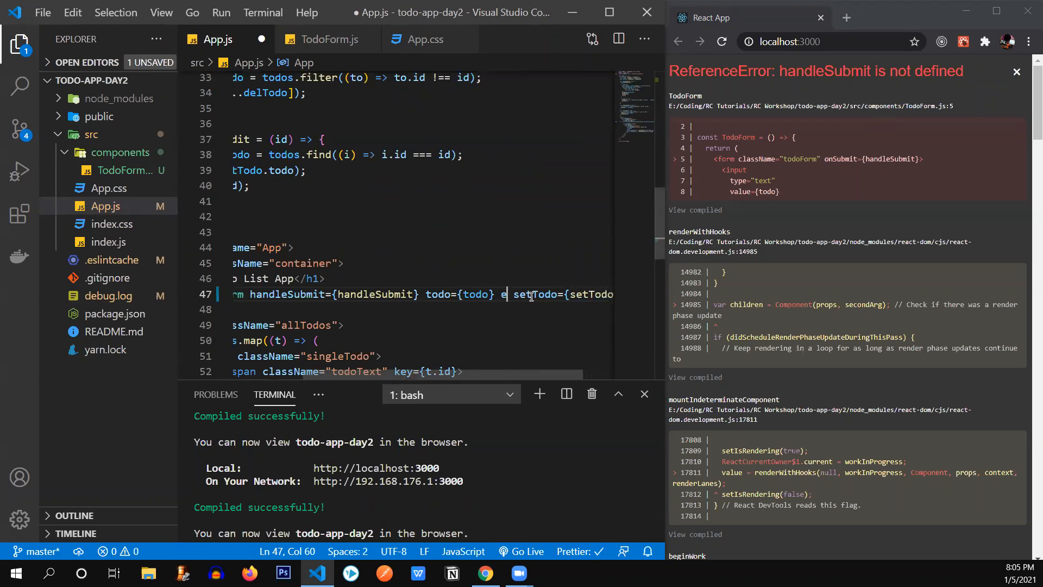
{"action": "type", "text": "ditId="}
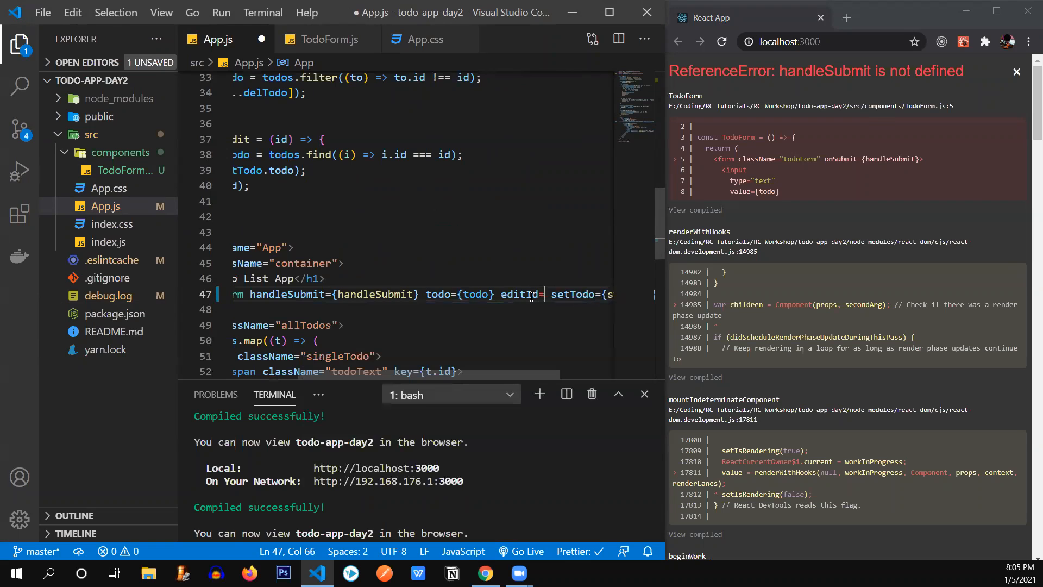
{"action": "type", "text": "{edit"}
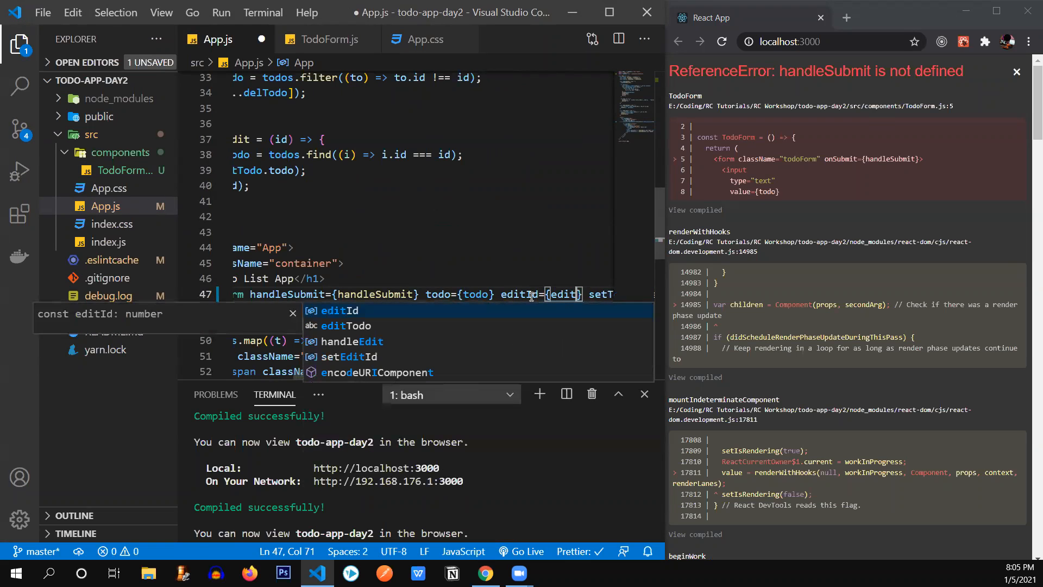
{"action": "key", "text": "ctrl+s"}
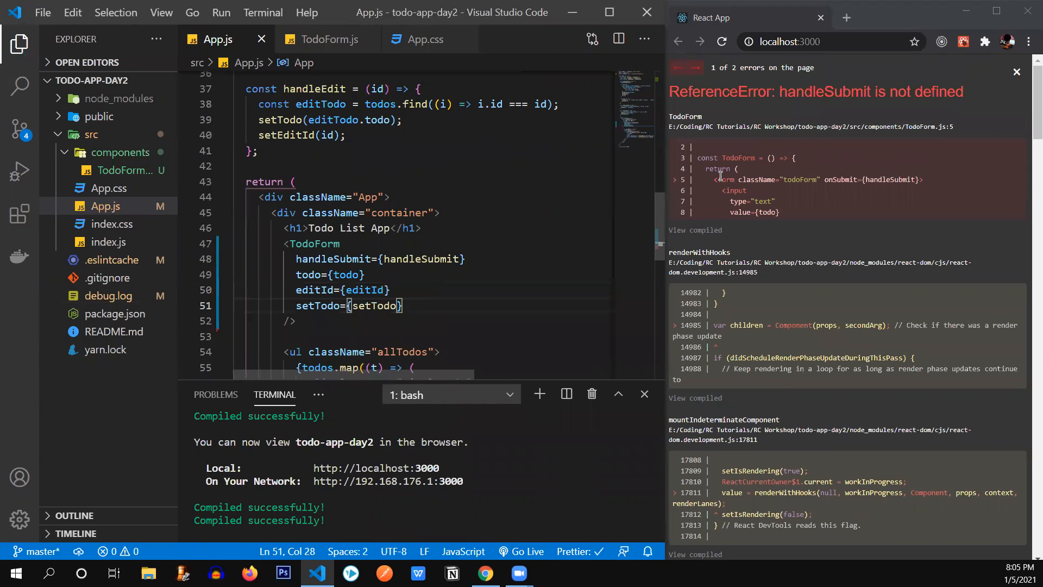
Step: Destructure { handleSubmit, todo, editId, setTodo } in TodoForm's parameter list
{"action": "left_click", "coordinate": [331, 40]}
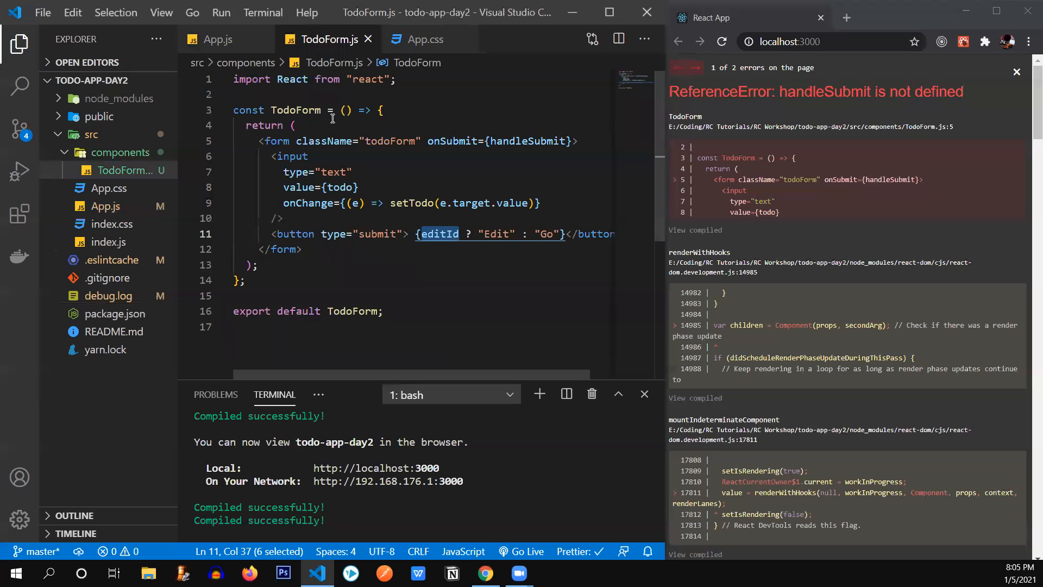
{"action": "left_click", "coordinate": [345, 110]}
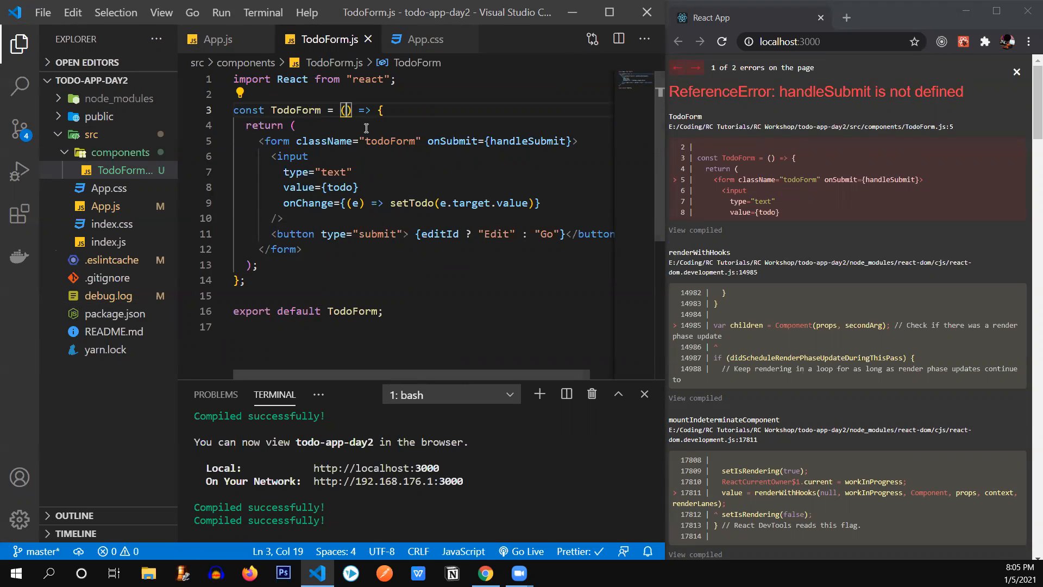
{"action": "type", "text": "props"}
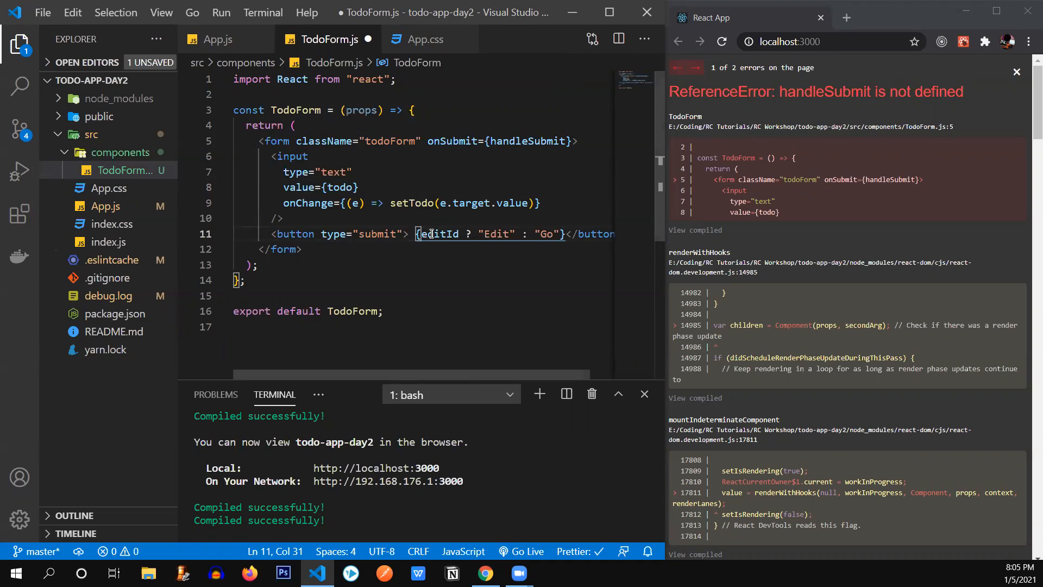
{"action": "double_click", "coordinate": [361, 110]}
{"action": "type", "text": "{"}
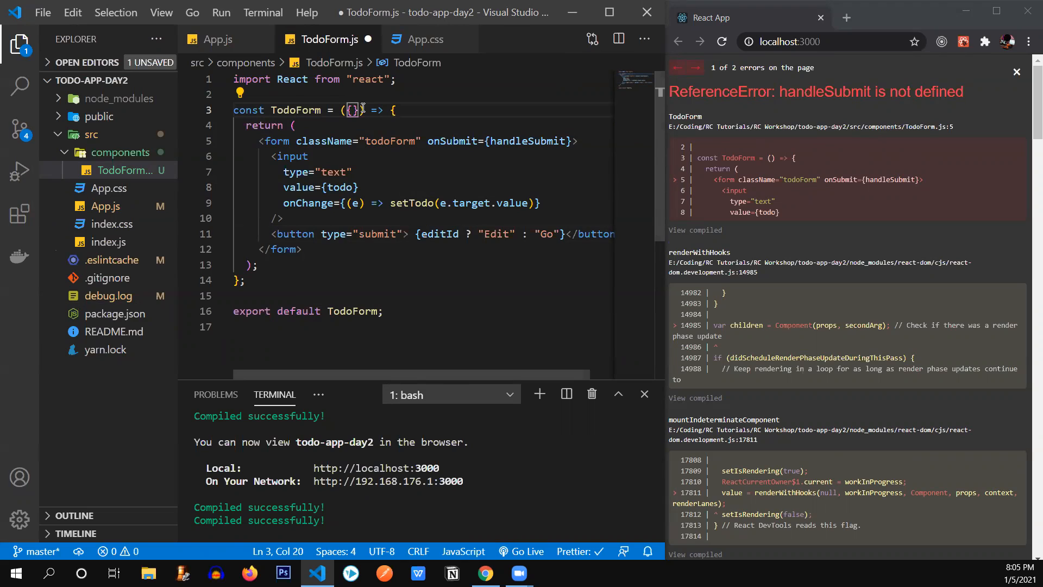
{"action": "type", "text": "handle"}
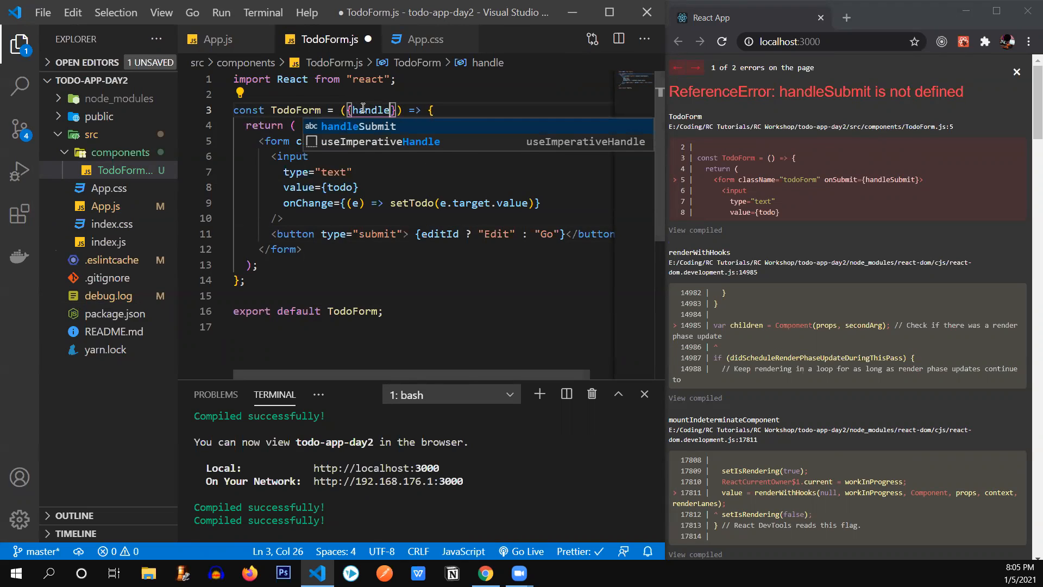
{"action": "type", "text": "Submit,"}
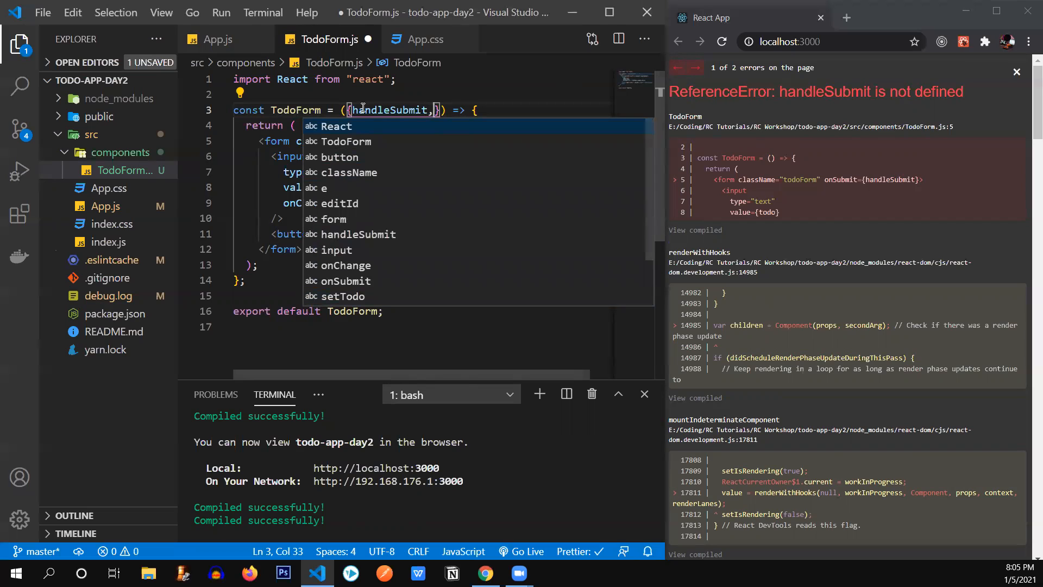
{"action": "key", "text": "Escape"}
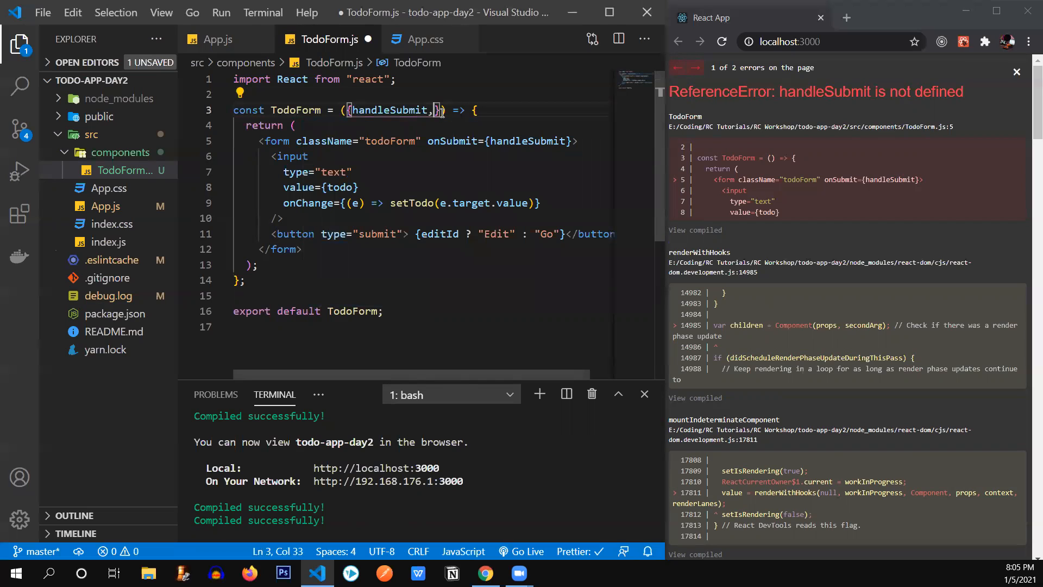
{"action": "type", "text": "todo"}
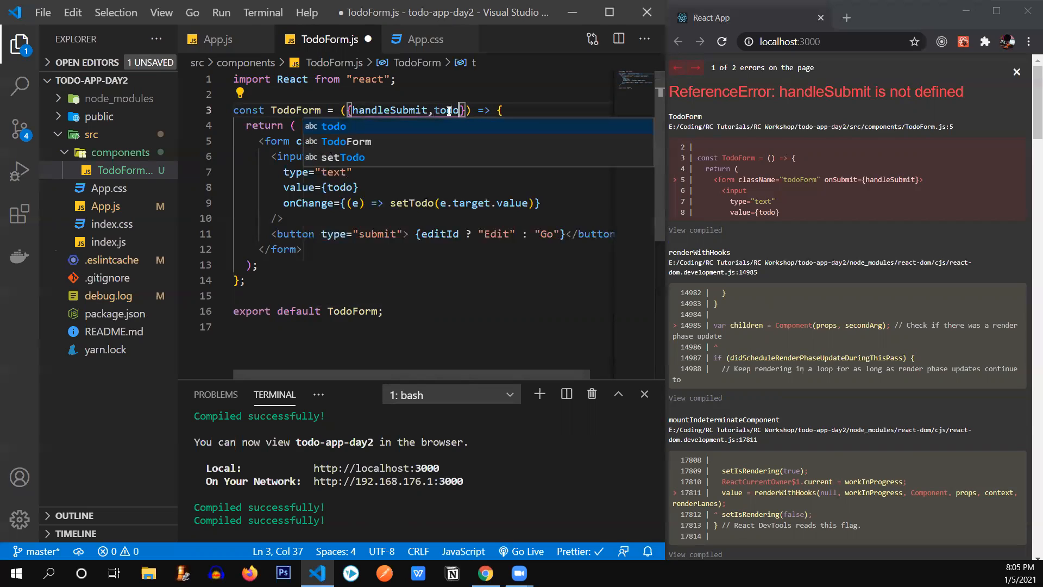
{"action": "type", "text": ",e"}
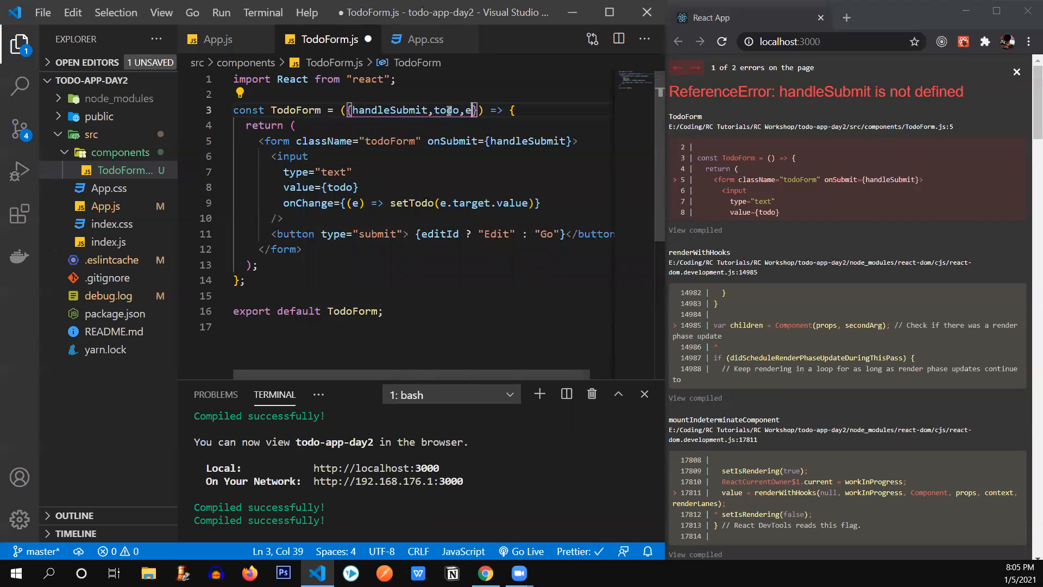
{"action": "type", "text": "ditId"}
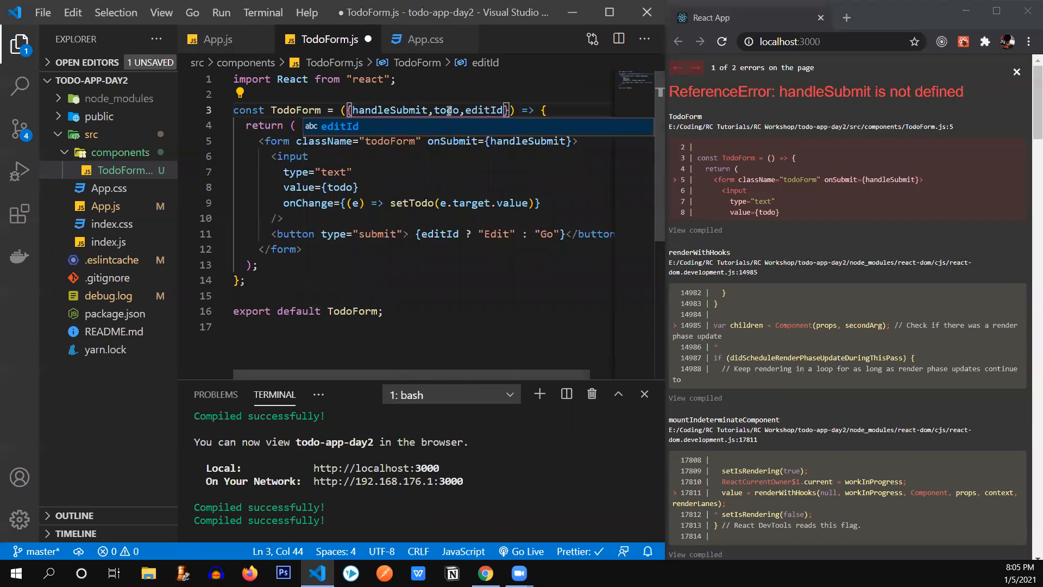
{"action": "type", "text": ","}
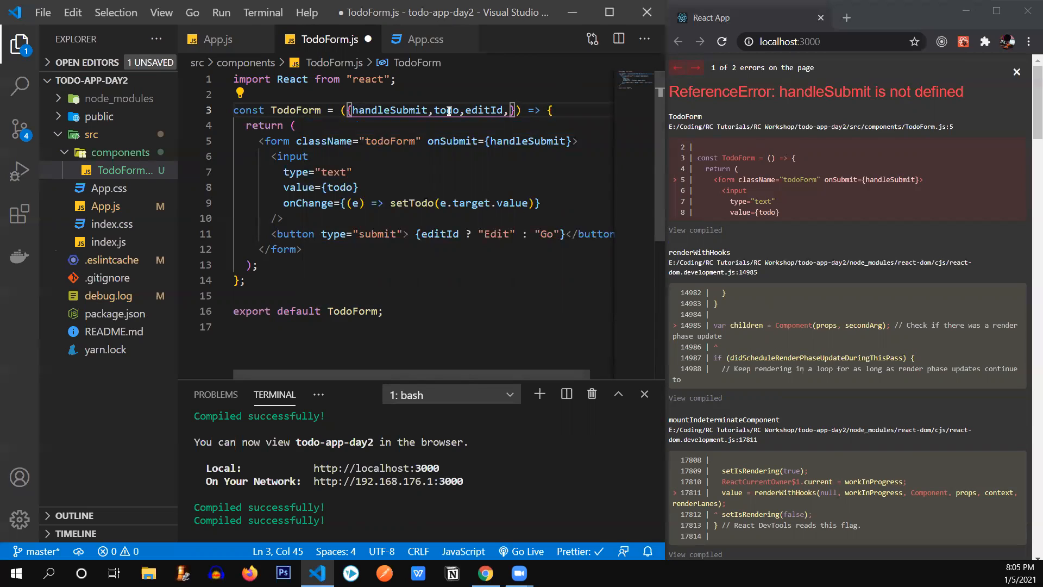
{"action": "type", "text": ",setTodo"}
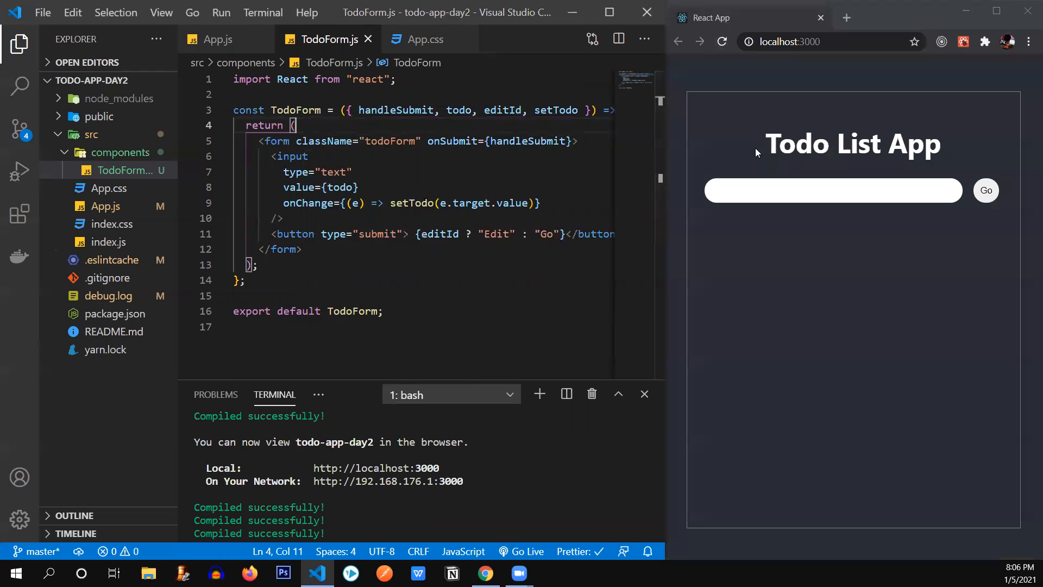
Step: Click the todo input in the browser to test the rendered form
{"action": "left_click", "coordinate": [833, 190]}
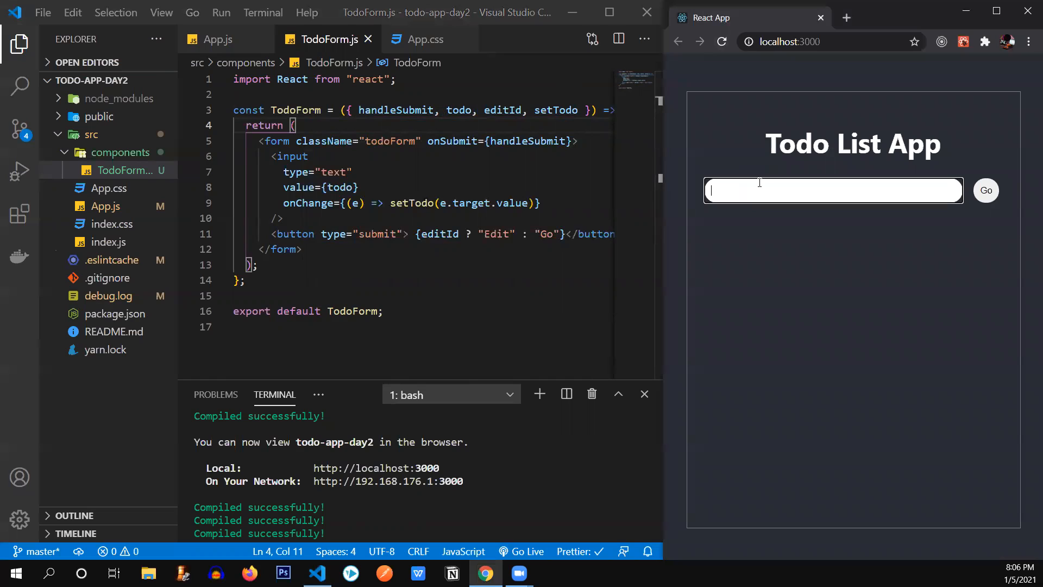
{"action": "left_click", "coordinate": [986, 190]}
{"action": "type", "text": "A"}
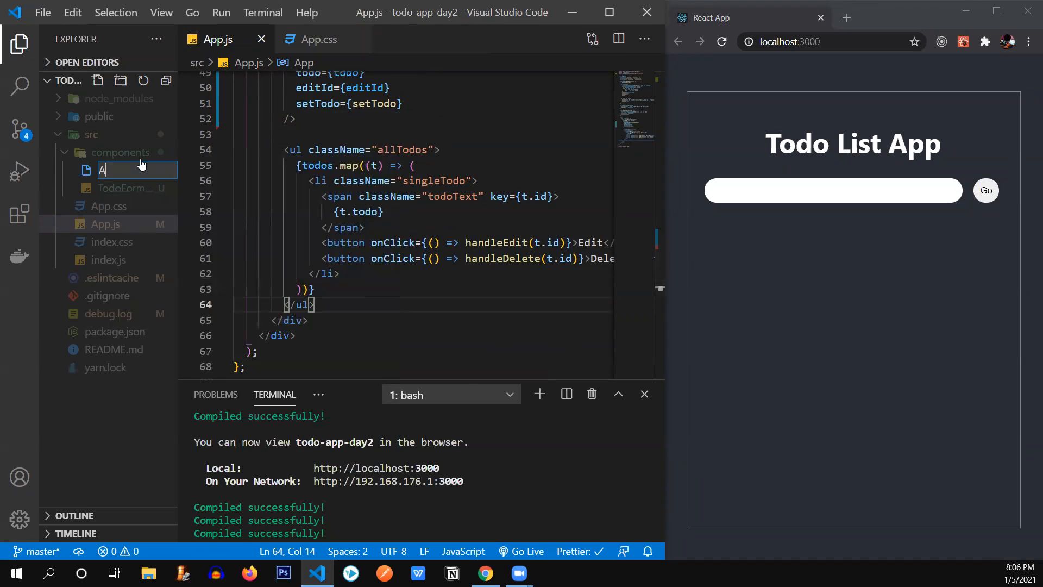
Step: Create TodoList.js from a rafce skeleton minus its div, and start a <TodoList tag in App.js
{"action": "type", "text": "llTo"}
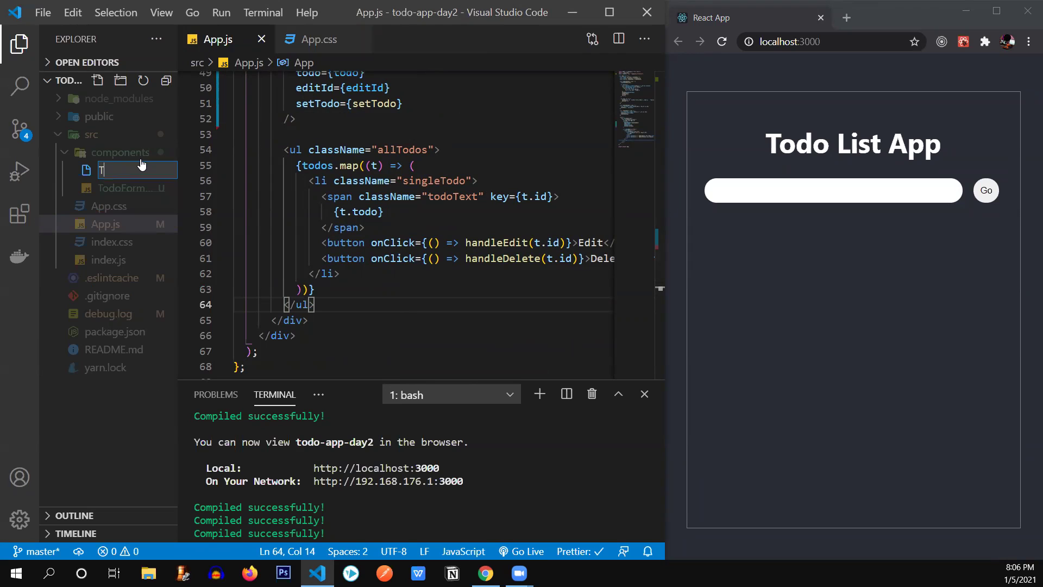
{"action": "type", "text": "TodoLis"}
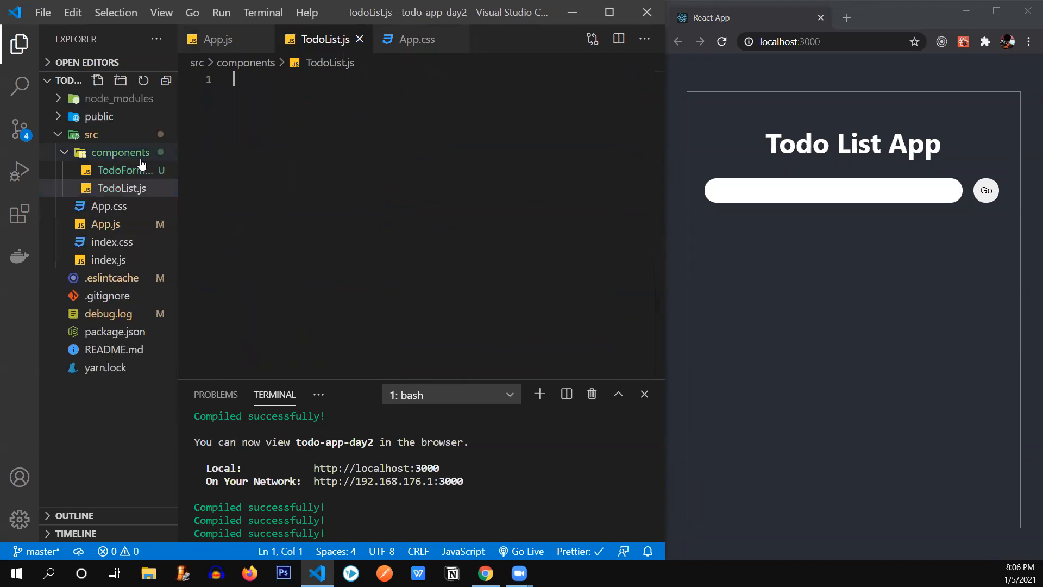
{"action": "type", "text": "raf"}
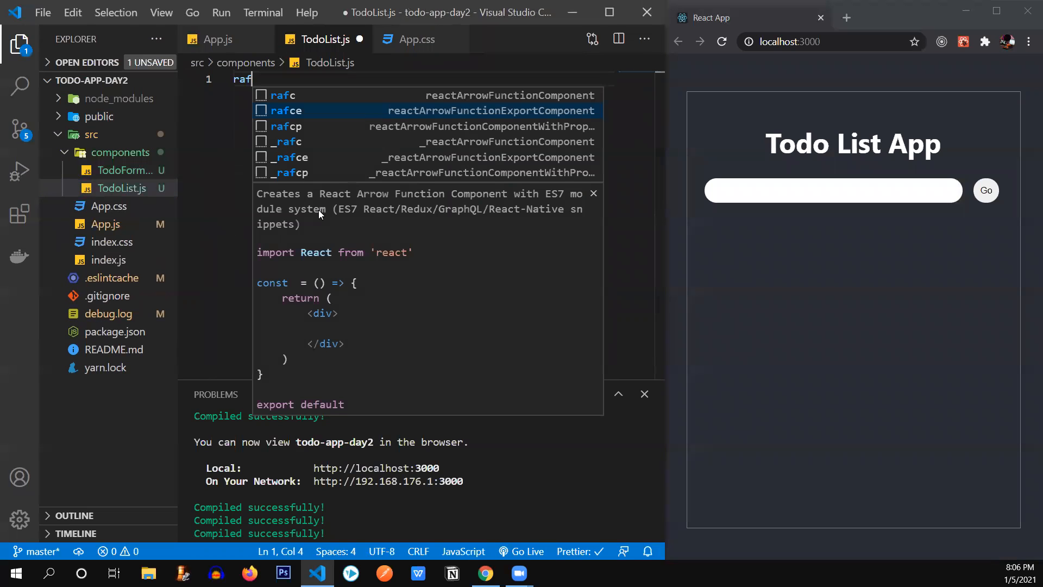
{"action": "key", "text": "Enter"}
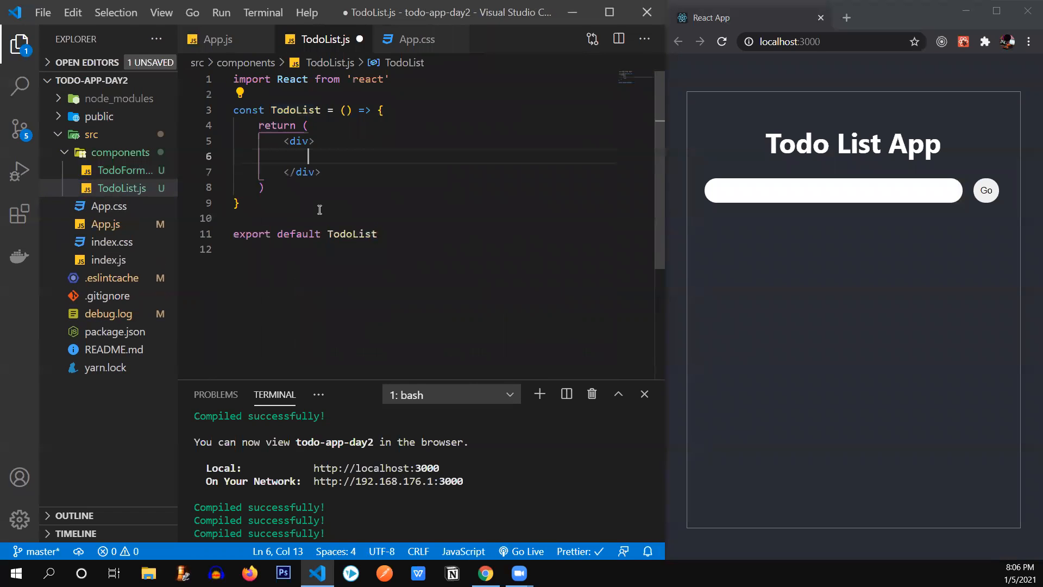
{"action": "left_click_drag", "start_coordinate": [283, 141], "coordinate": [282, 172]}
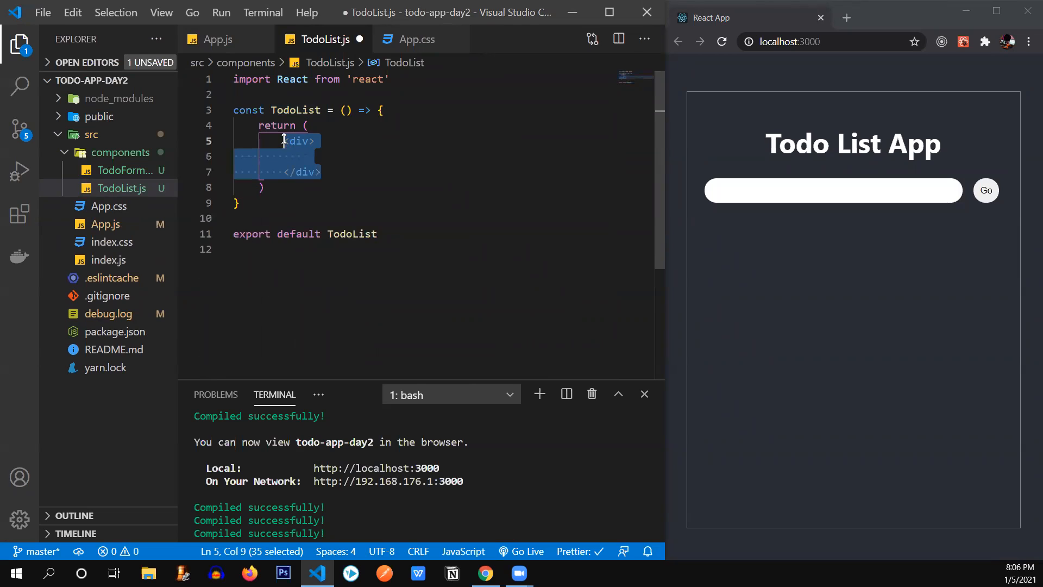
{"action": "key", "text": "Delete"}
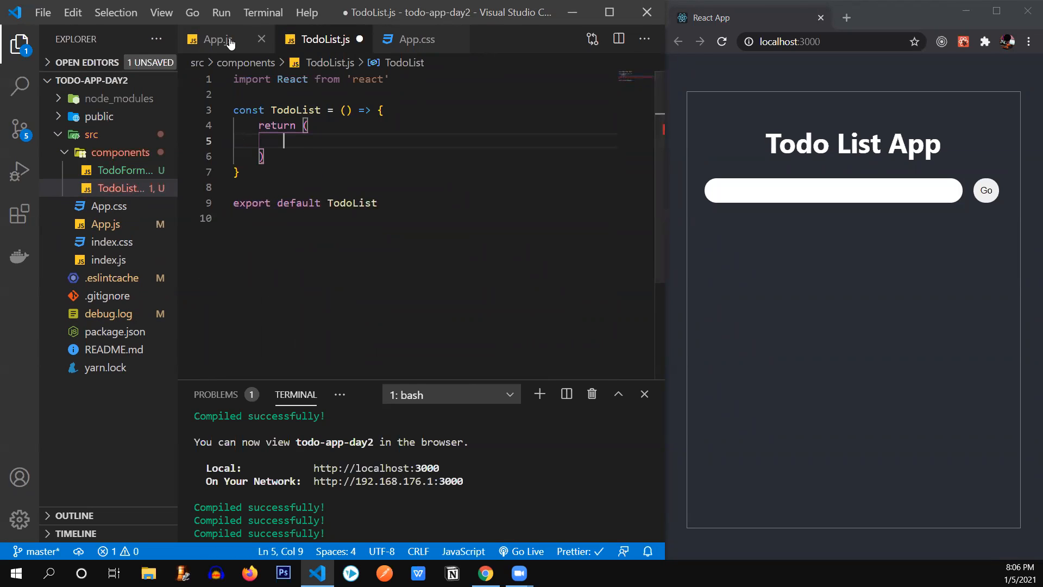
{"action": "left_click", "coordinate": [214, 39]}
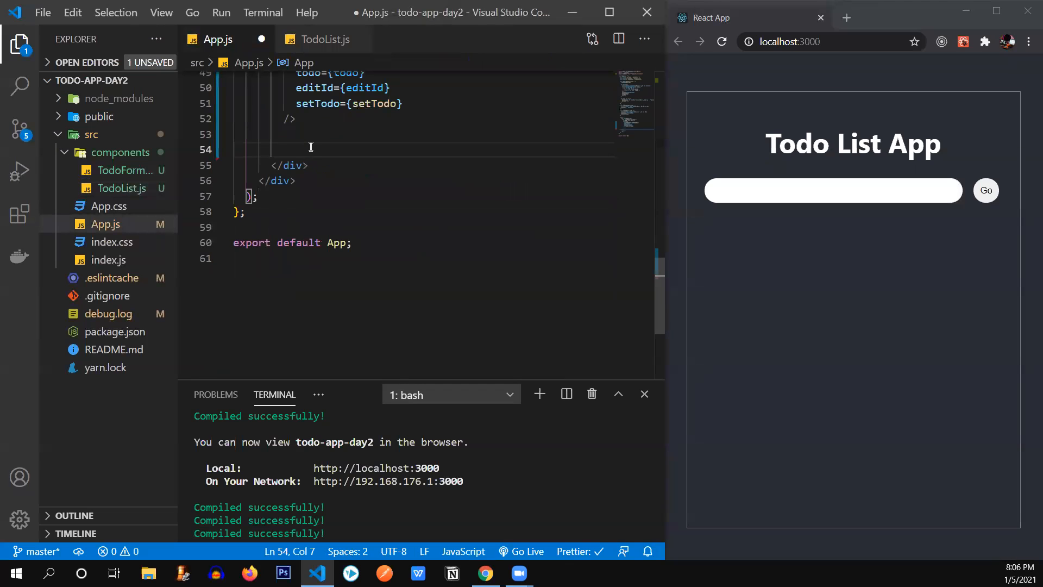
{"action": "type", "text": "<Todo"}
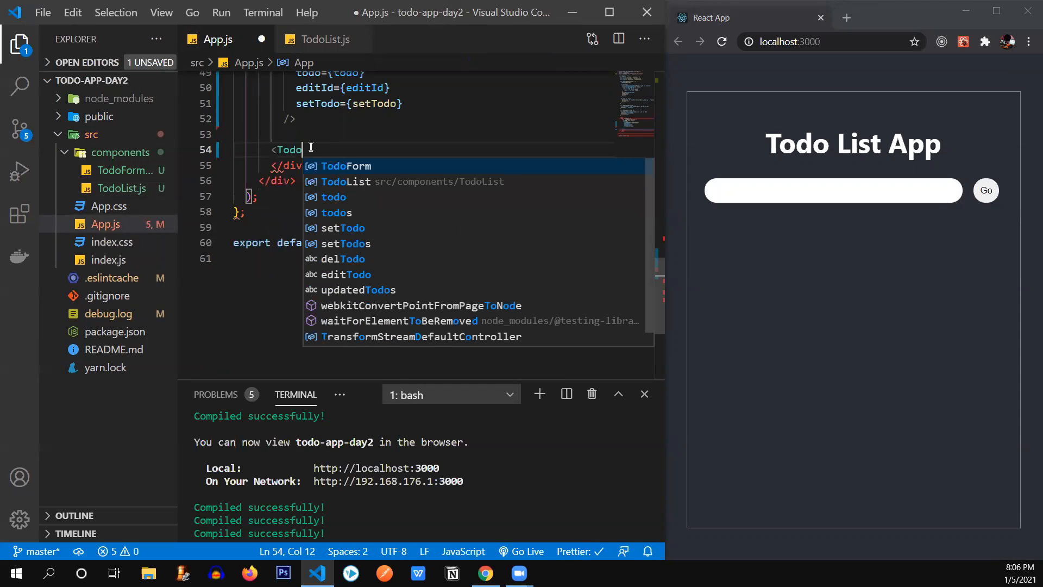
Step: Render <TodoList /> with todos, handleEdit and handleDelete props in App.js and save
{"action": "type", "text": "List/"}
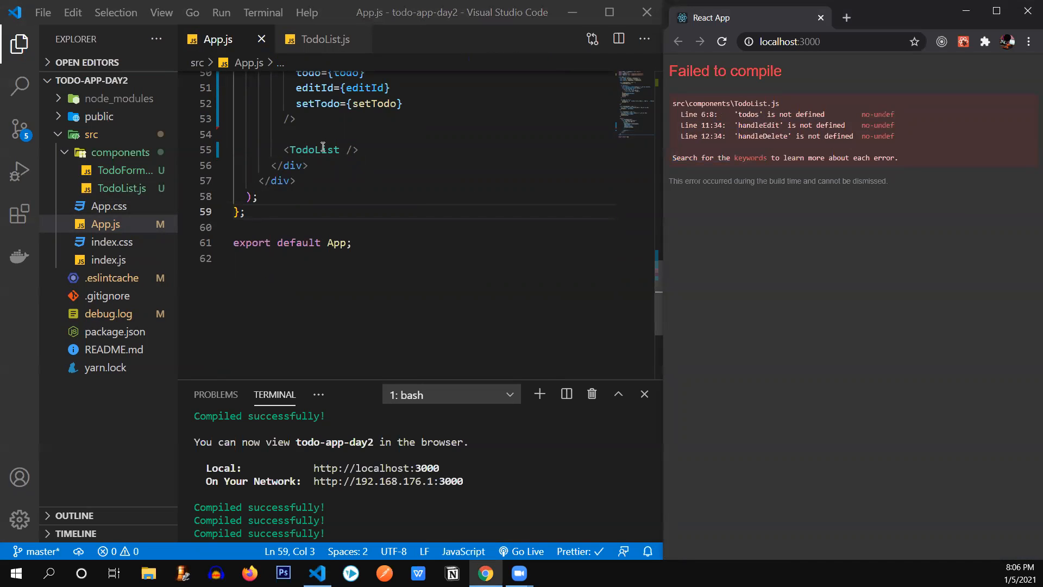
{"action": "type", "text": "t"}
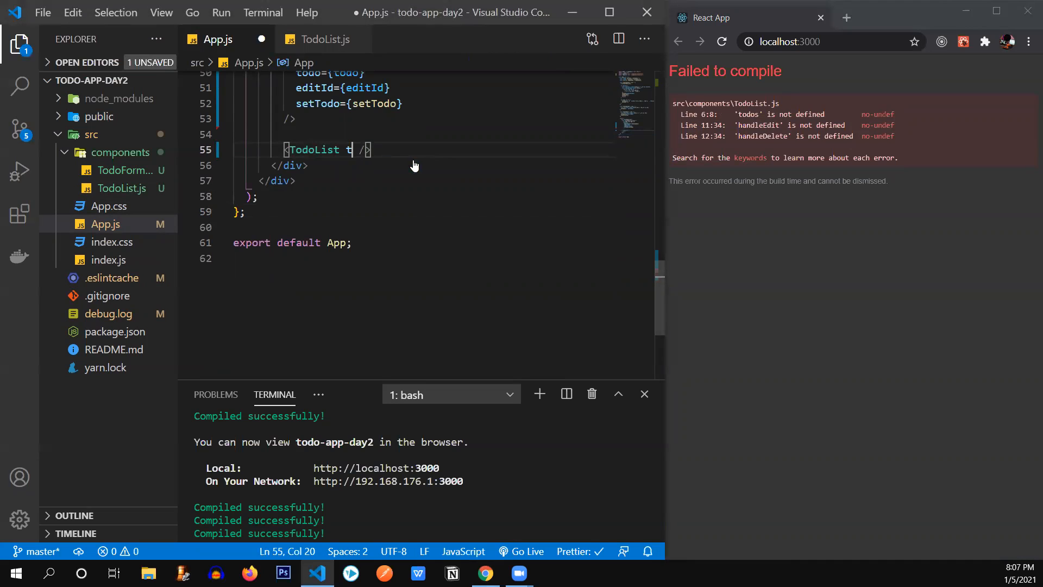
{"action": "type", "text": "odos"}
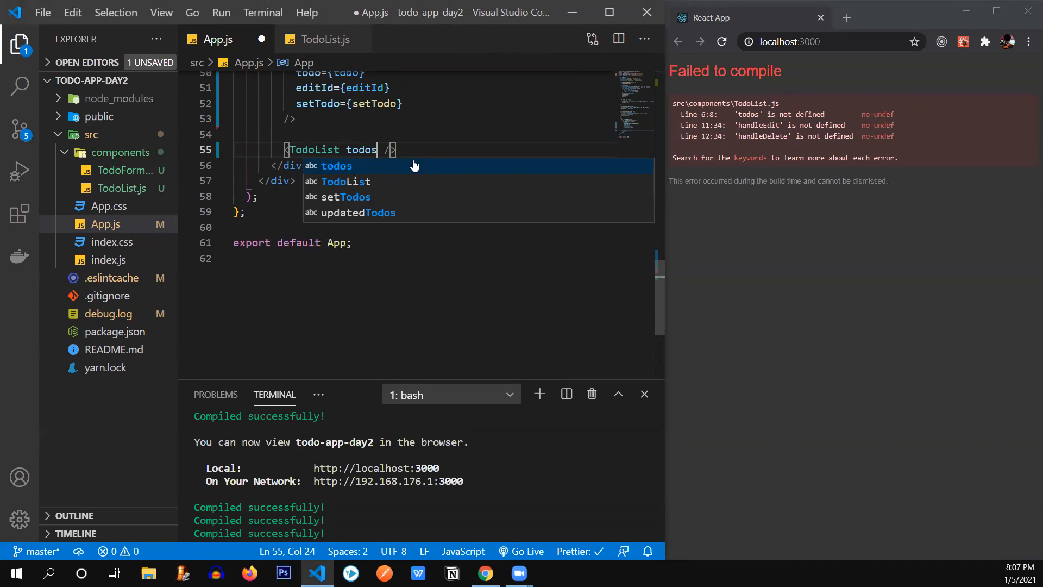
{"action": "type", "text": "={}"}
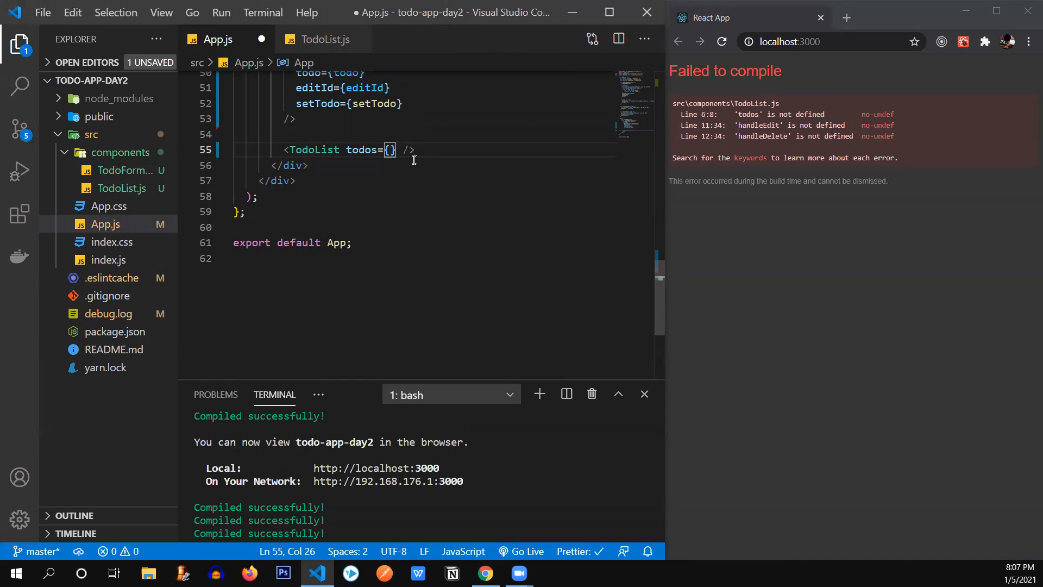
{"action": "type", "text": "todos"}
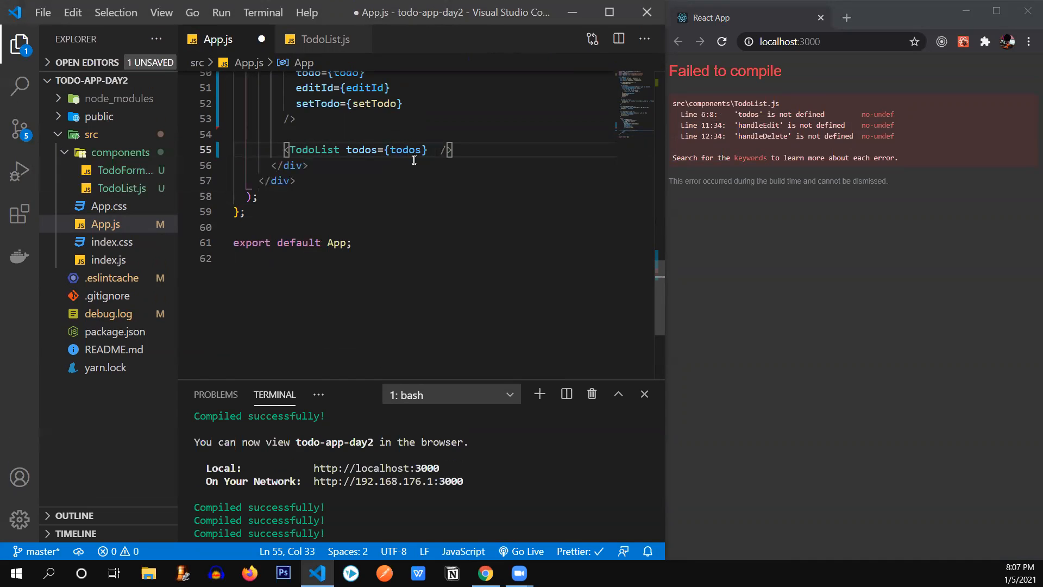
{"action": "type", "text": "handleEdit={"}
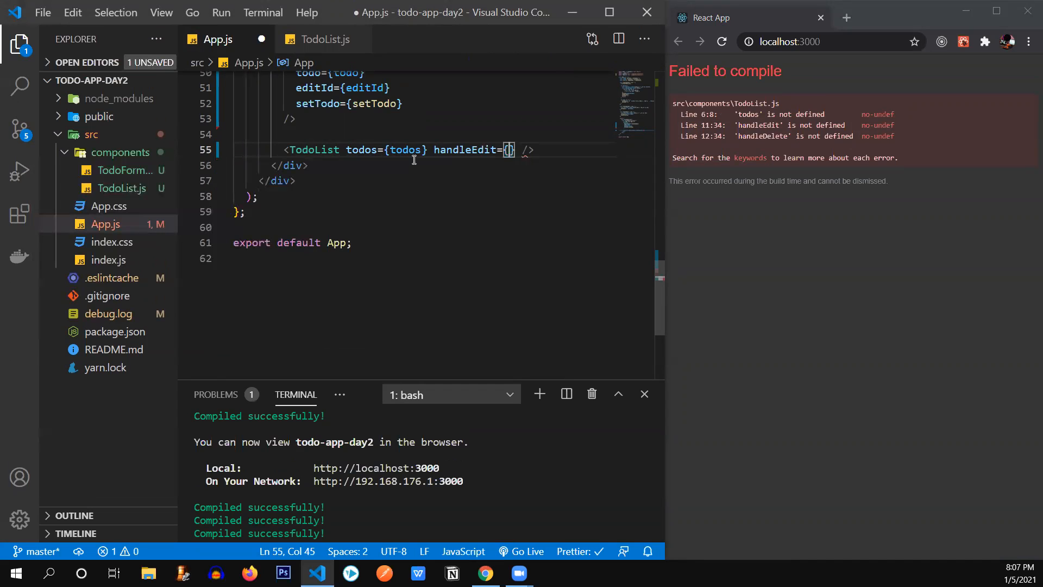
{"action": "type", "text": "handleEdit"}
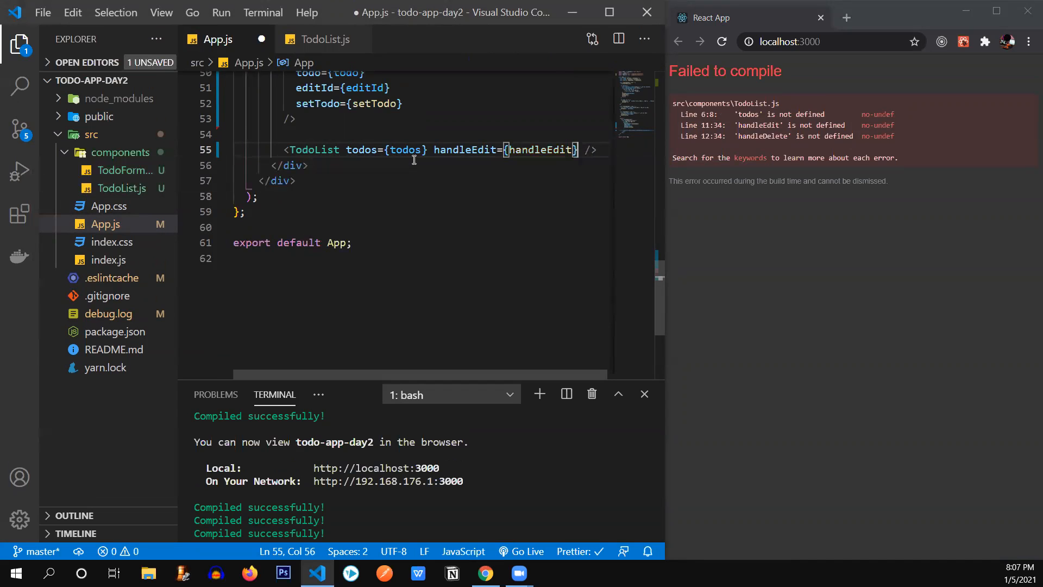
{"action": "type", "text": "h"}
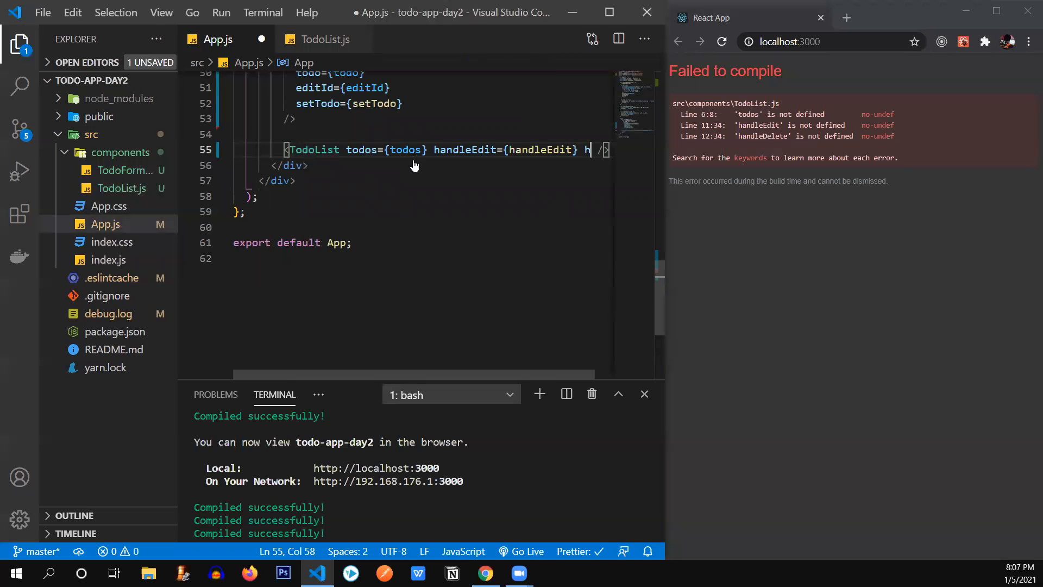
{"action": "type", "text": "an"}
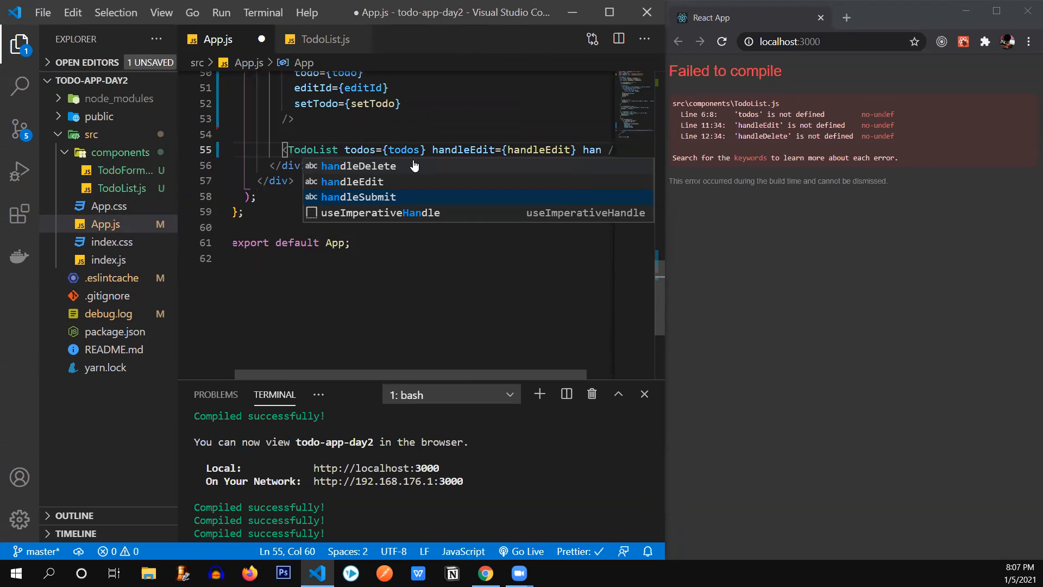
{"action": "type", "text": "handleDelete={"}
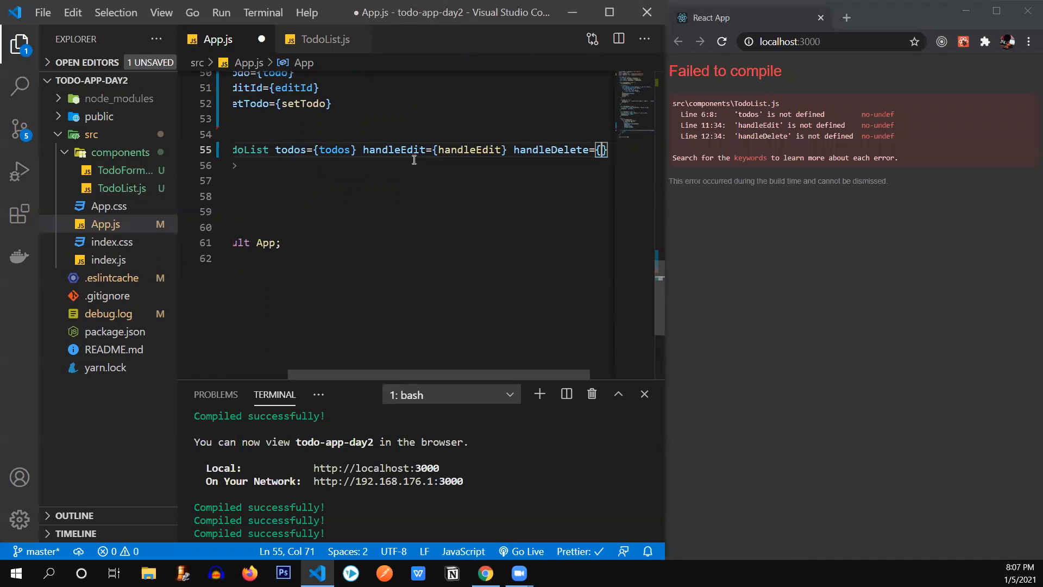
{"action": "type", "text": "handleDelete"}
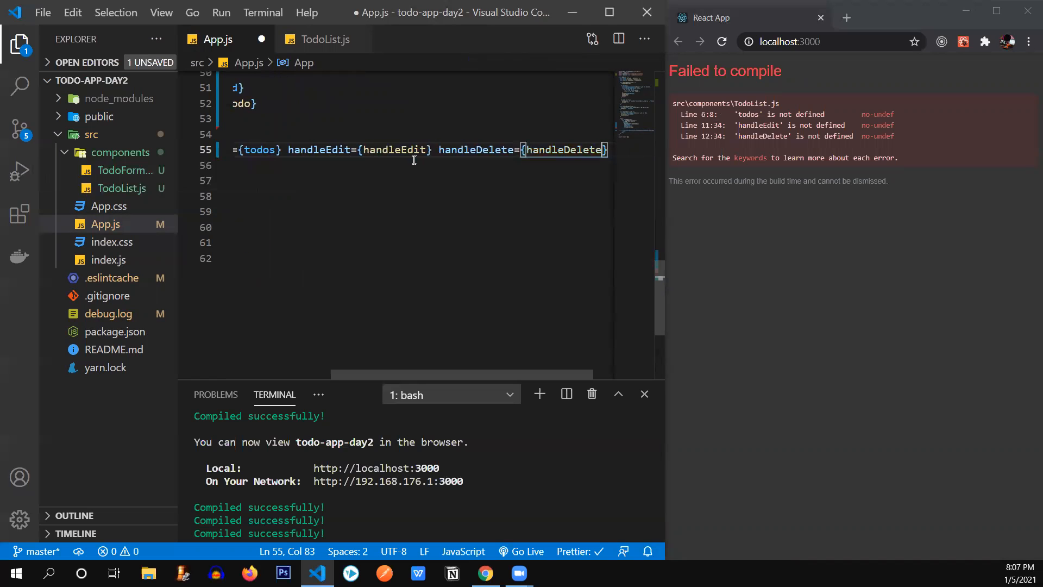
{"action": "key", "text": "Ctrl+s"}
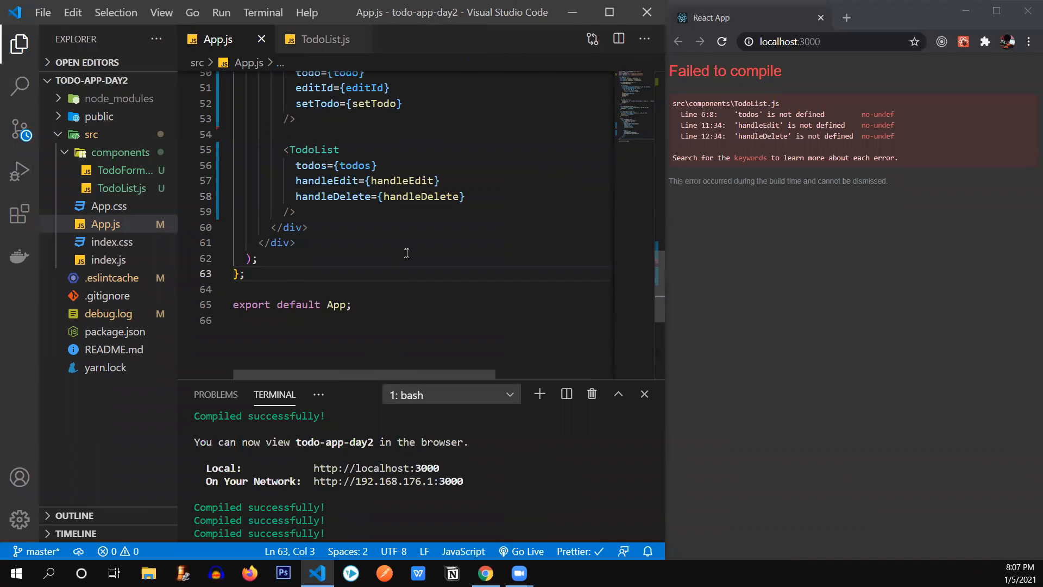
Step: Destructure { todos, handleDelete, handleEdit } in TodoList.js's component parameters
{"action": "left_click_drag", "start_coordinate": [295, 165], "coordinate": [466, 196]}
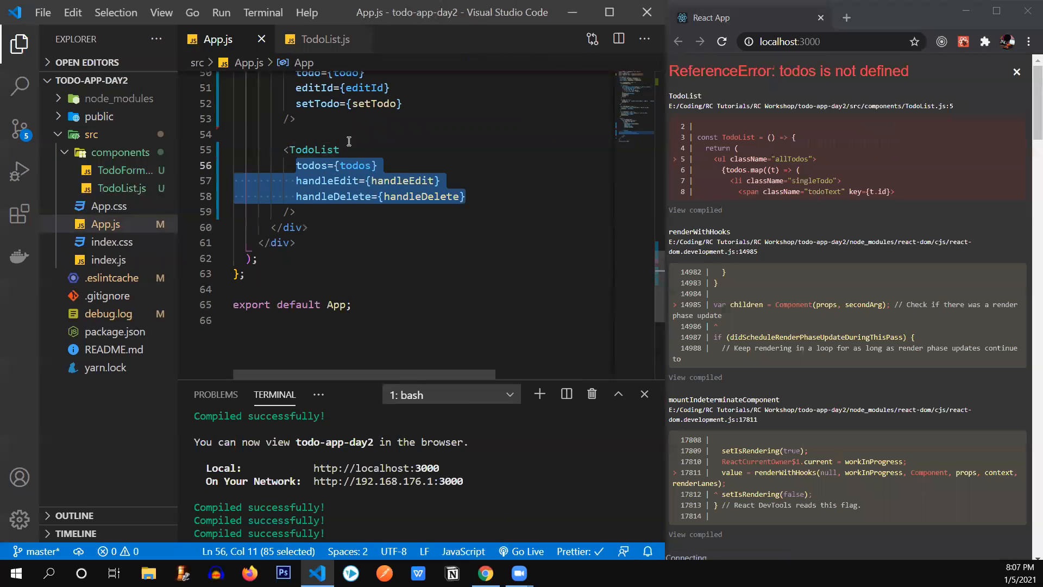
{"action": "left_click", "coordinate": [325, 39]}
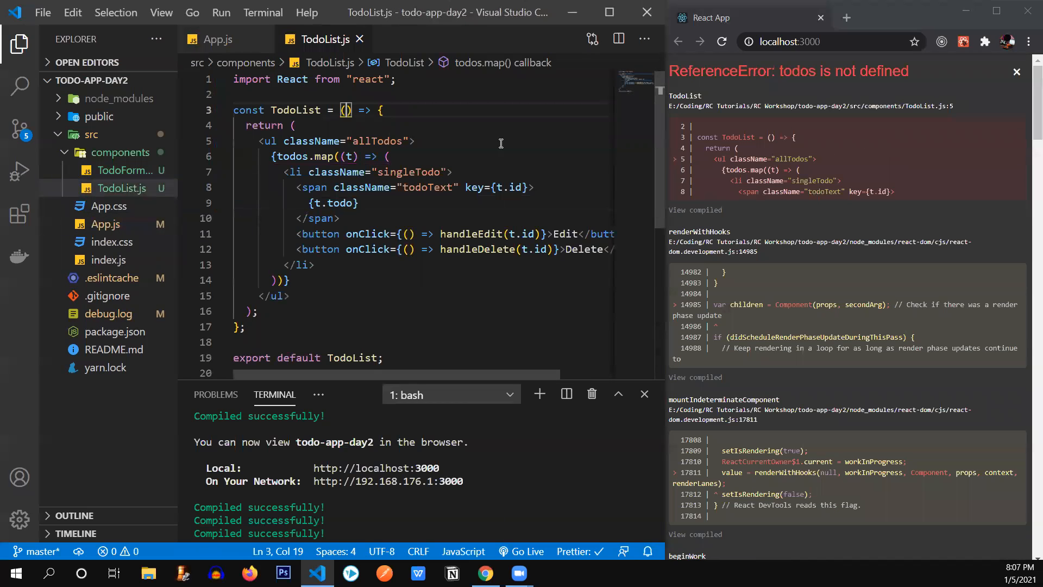
{"action": "type", "text": "{"}
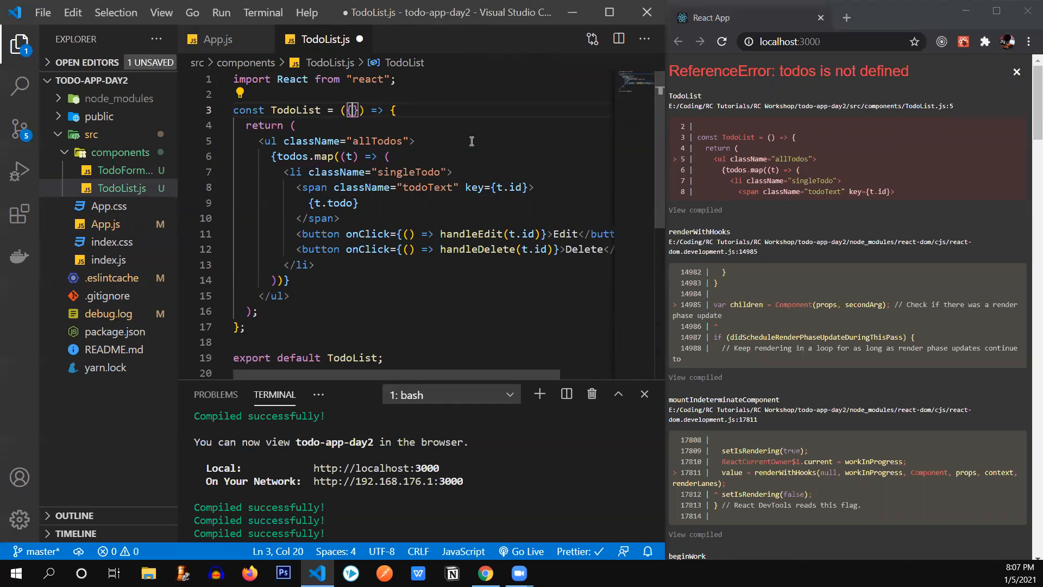
{"action": "type", "text": "todos,"}
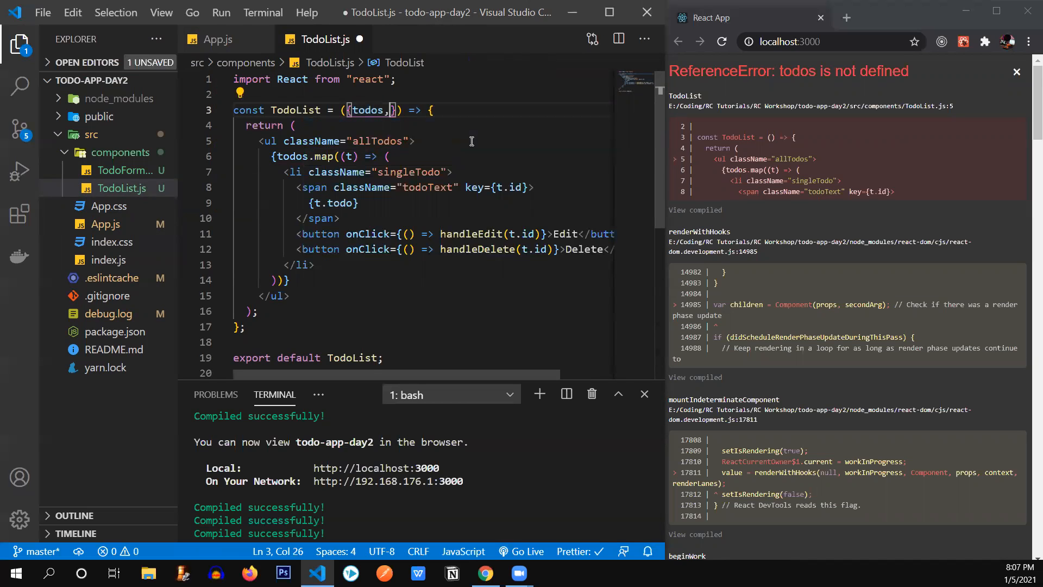
{"action": "type", "text": "handleDelete,"}
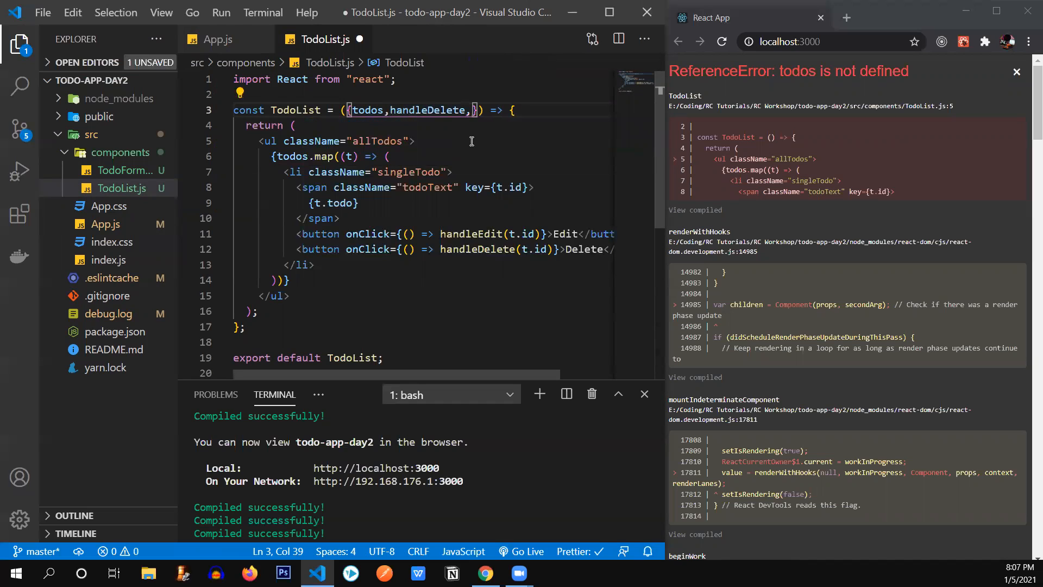
{"action": "type", "text": "handleEdit"}
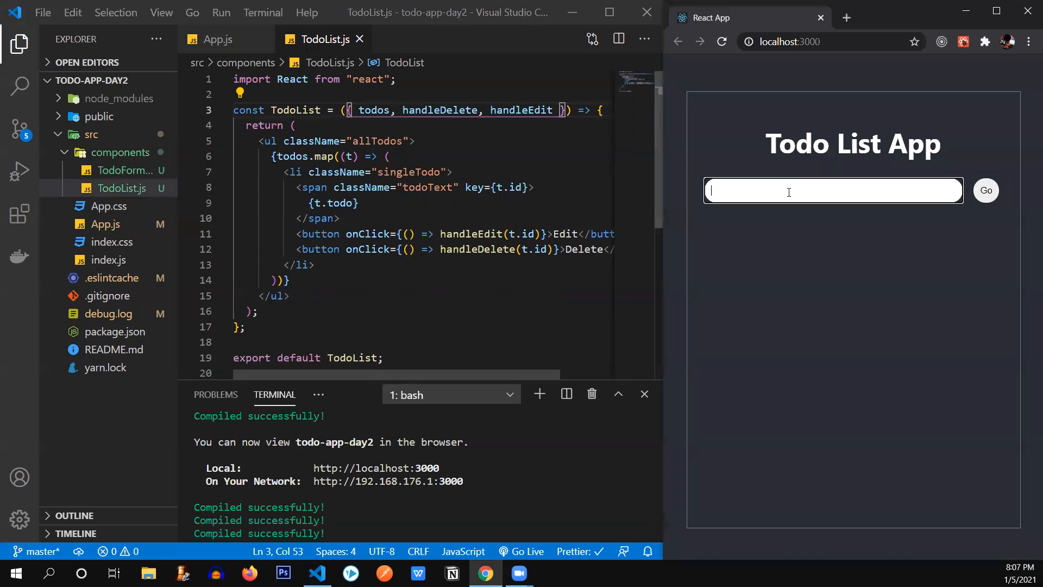
Step: Type the test todo 'learn rea…' into the running app, then return to App.js
{"action": "type", "text": "learn rea"}
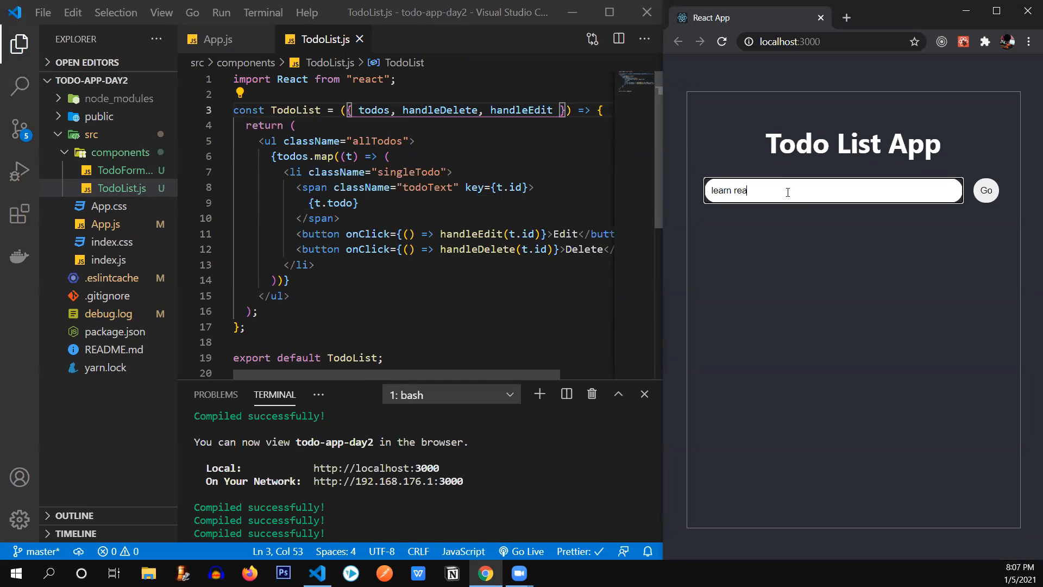
{"action": "left_click", "coordinate": [986, 190]}
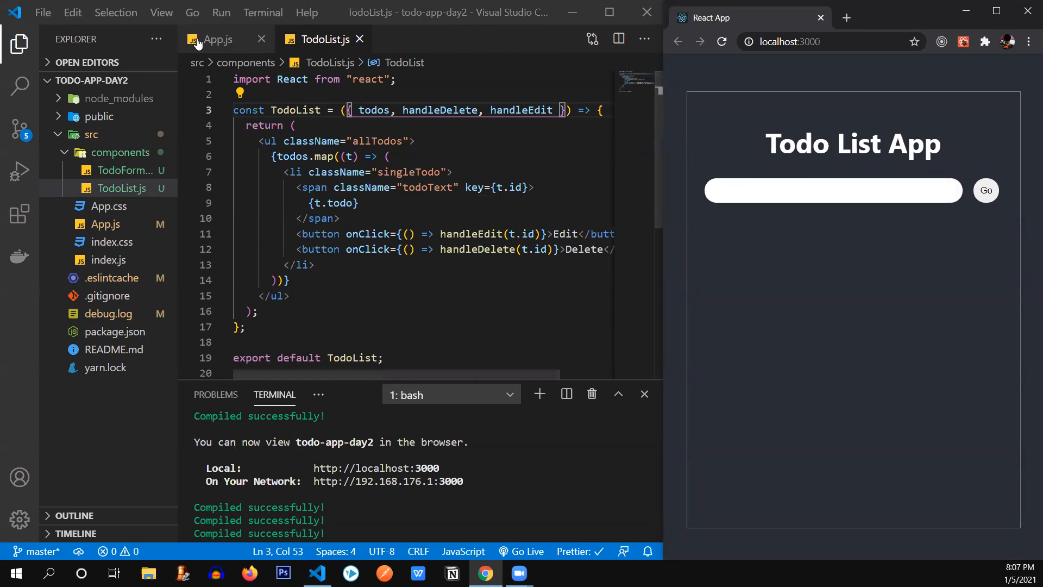
{"action": "left_click", "coordinate": [217, 39]}
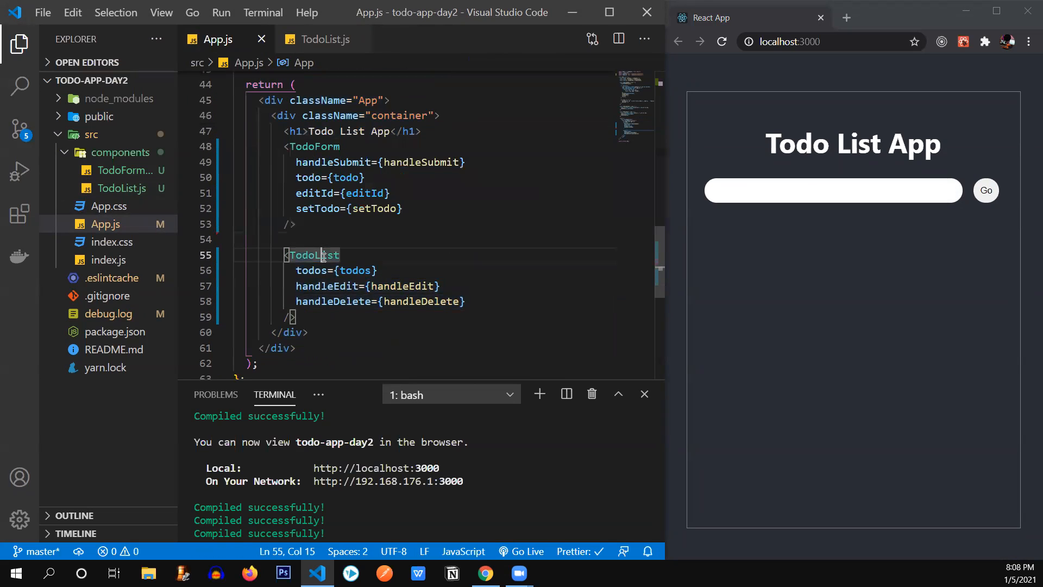
Step: Review the TodoList element and its Edit button in TodoList.js, and enlarge the terminal
{"action": "left_click", "coordinate": [346, 239]}
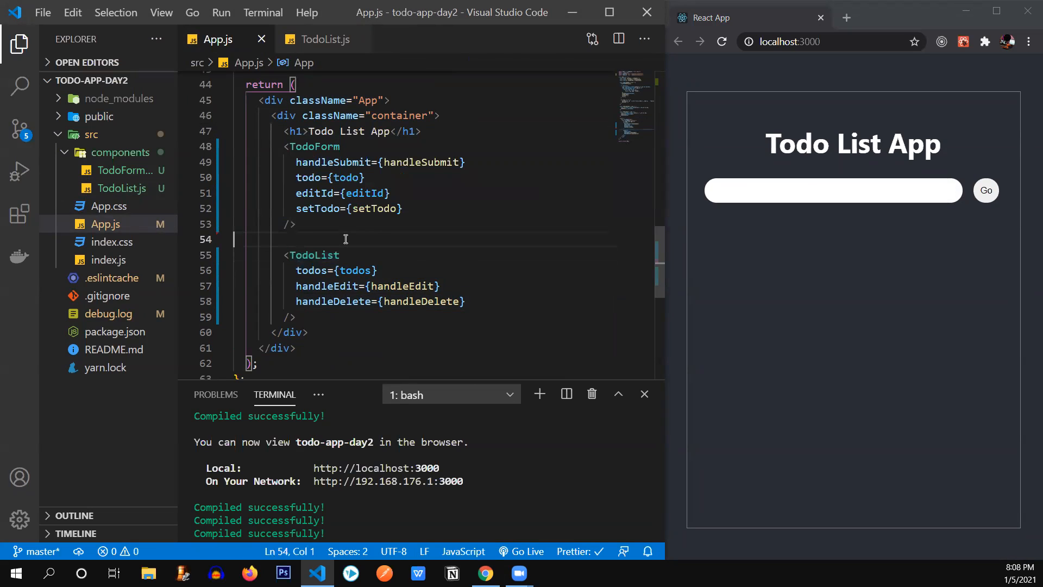
{"action": "left_click", "coordinate": [307, 12]}
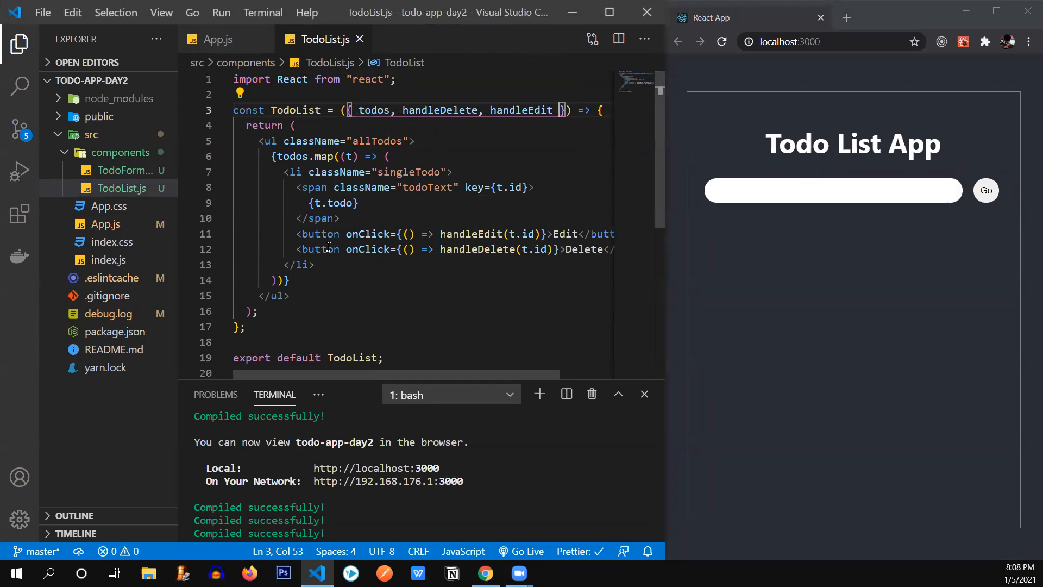
{"action": "left_click", "coordinate": [285, 172]}
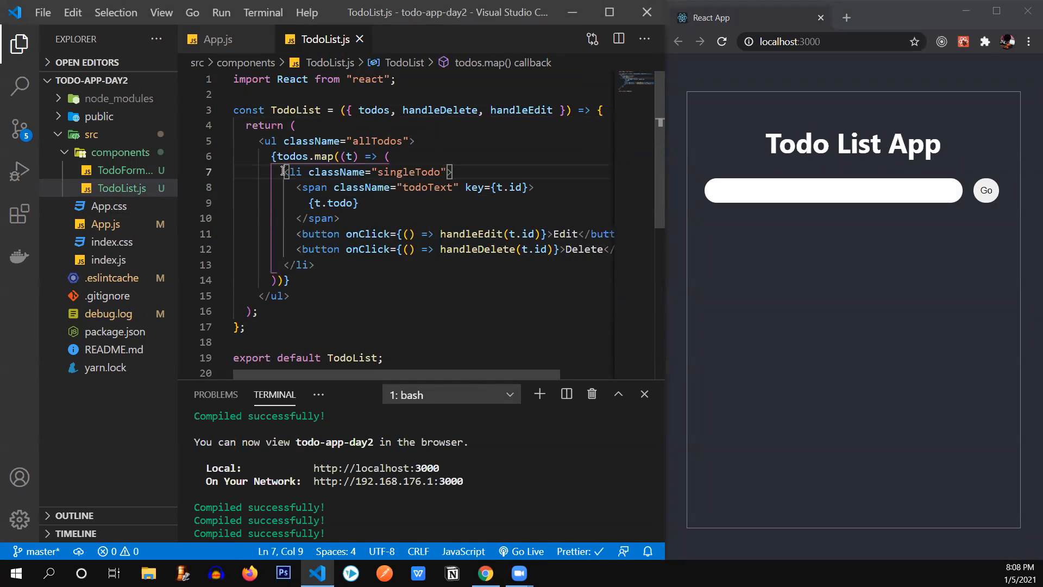
{"action": "left_click_drag", "start_coordinate": [282, 172], "coordinate": [315, 264]}
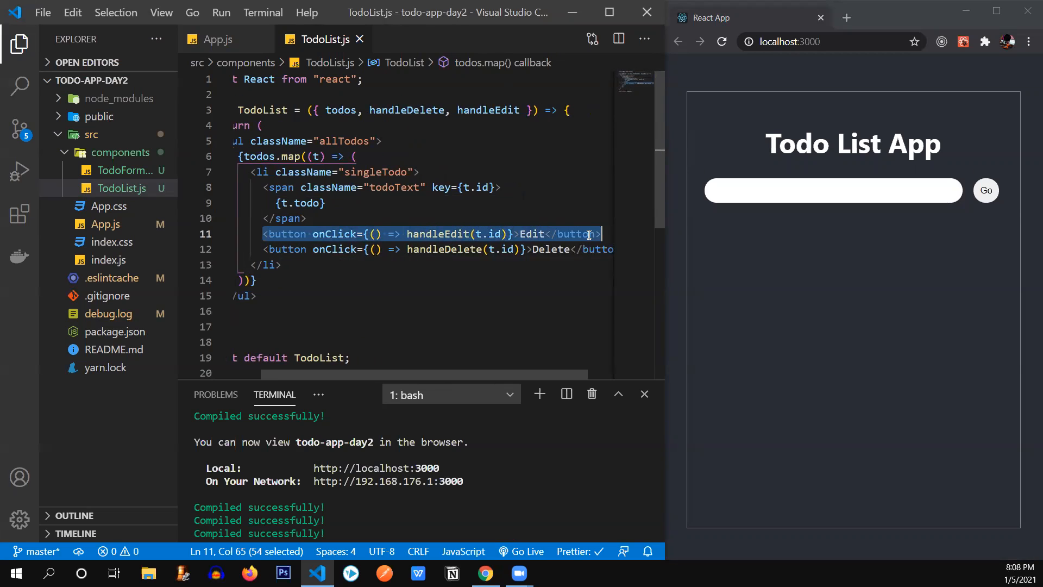
{"action": "double_click", "coordinate": [287, 234]}
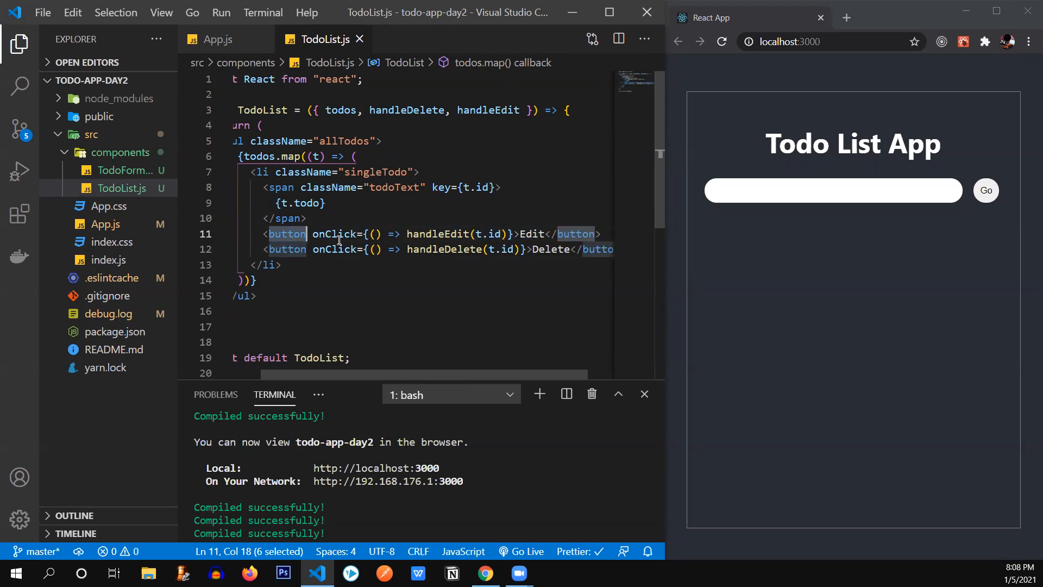
{"action": "left_click_drag", "start_coordinate": [306, 217], "coordinate": [282, 265]}
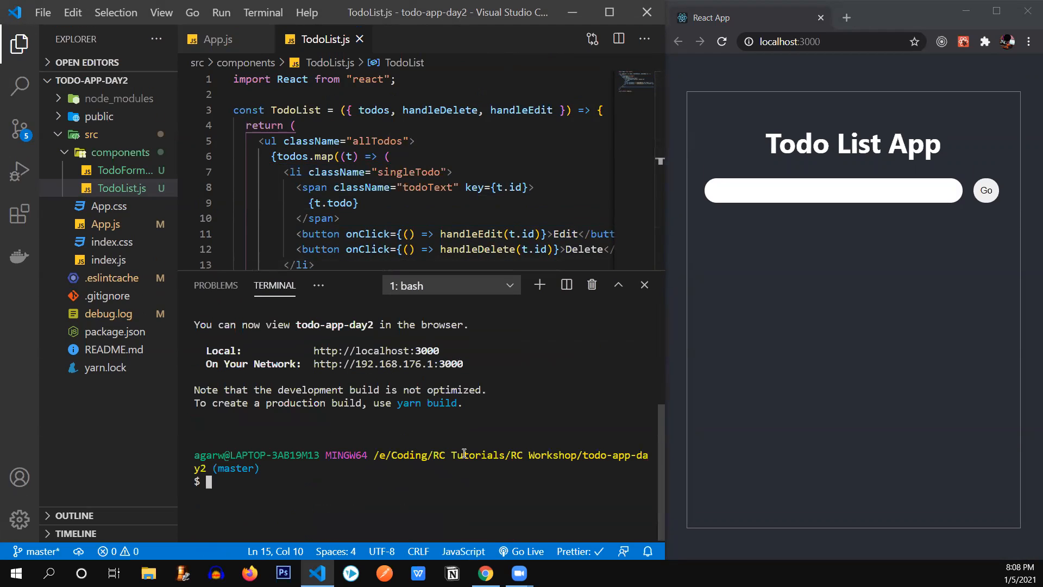
Step: Stage all changes, commit as 'Refactored Code into Components', and push to origin master
{"action": "type", "text": "git add ."}
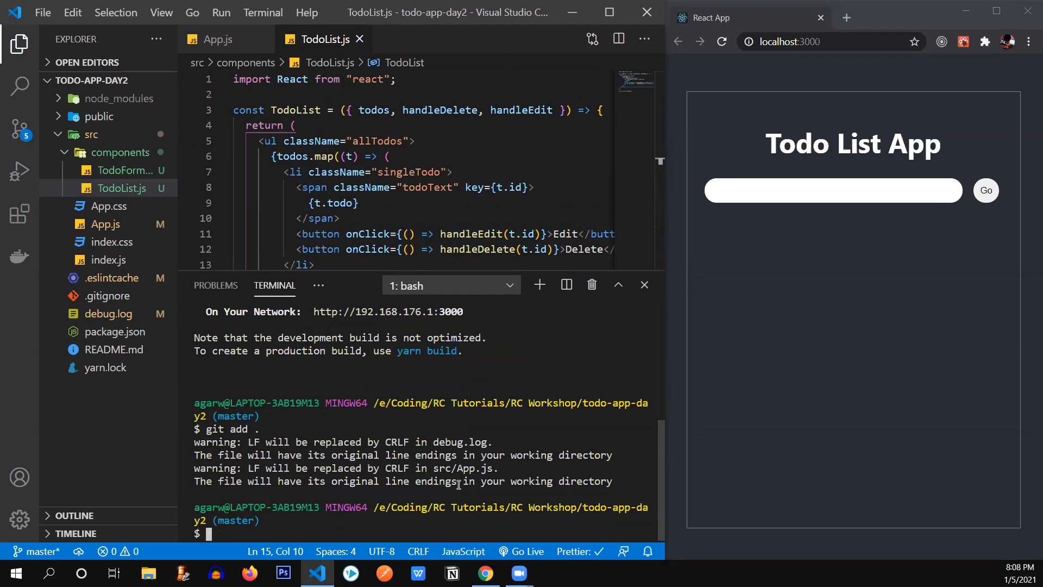
{"action": "type", "text": "git commit -m \""}
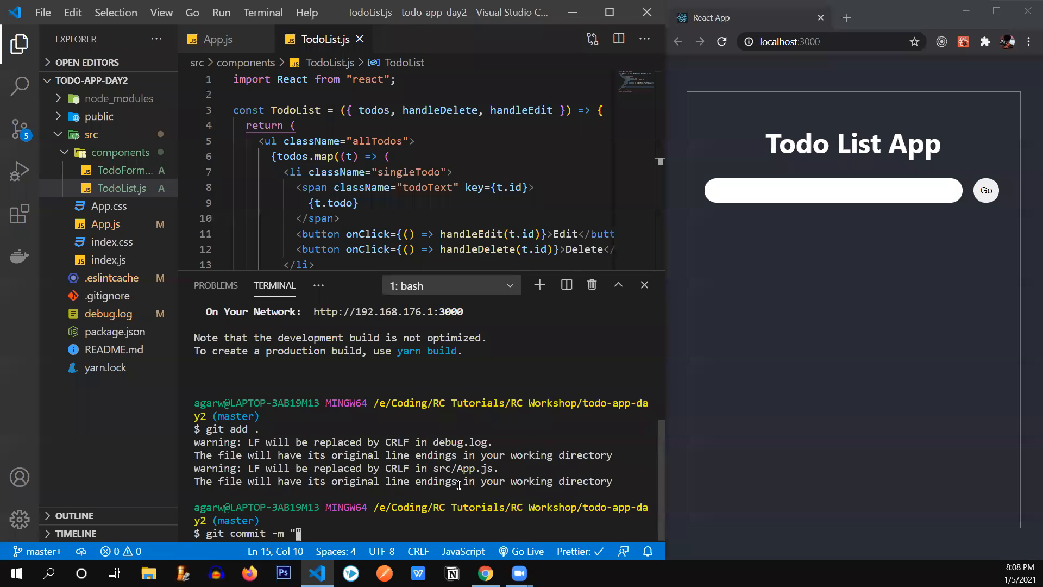
{"action": "type", "text": "Refactored Code into Components\""}
{"action": "type", "text": "g"}
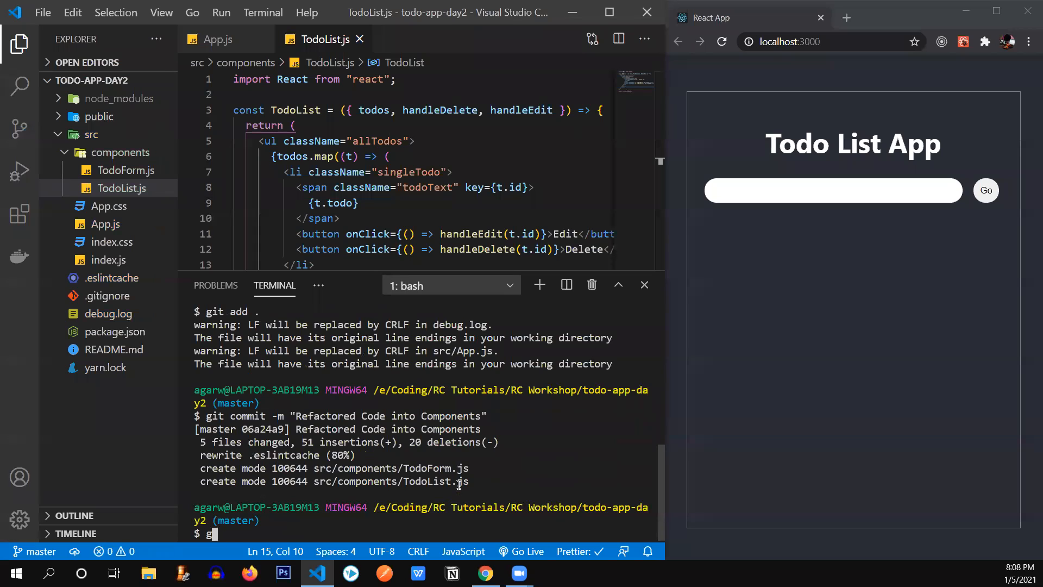
{"action": "type", "text": "it push"}
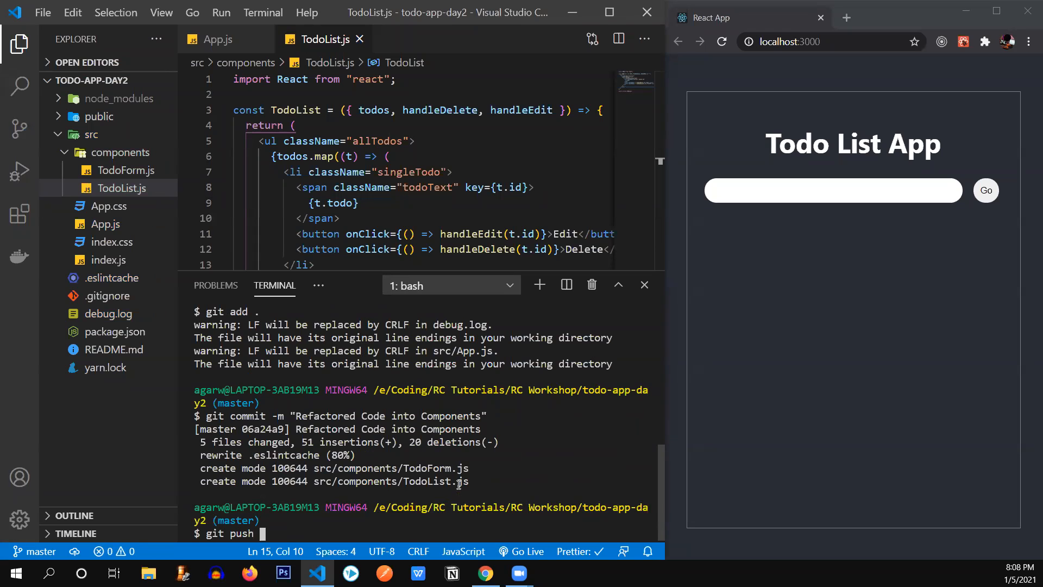
{"action": "type", "text": "origin master"}
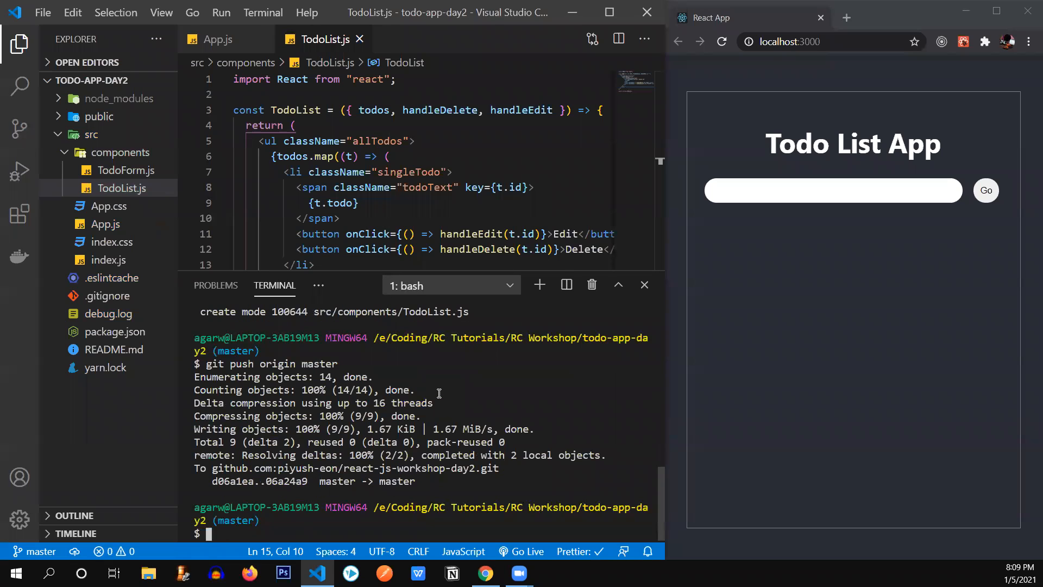
{"action": "mouse_move", "coordinate": [478, 384]}
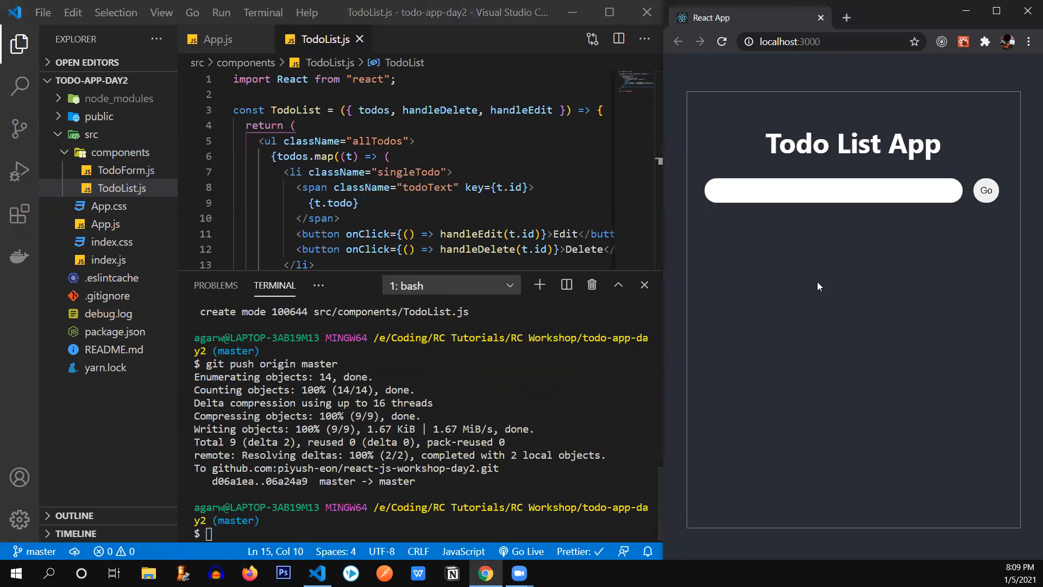
{"action": "mouse_move", "coordinate": [588, 221]}
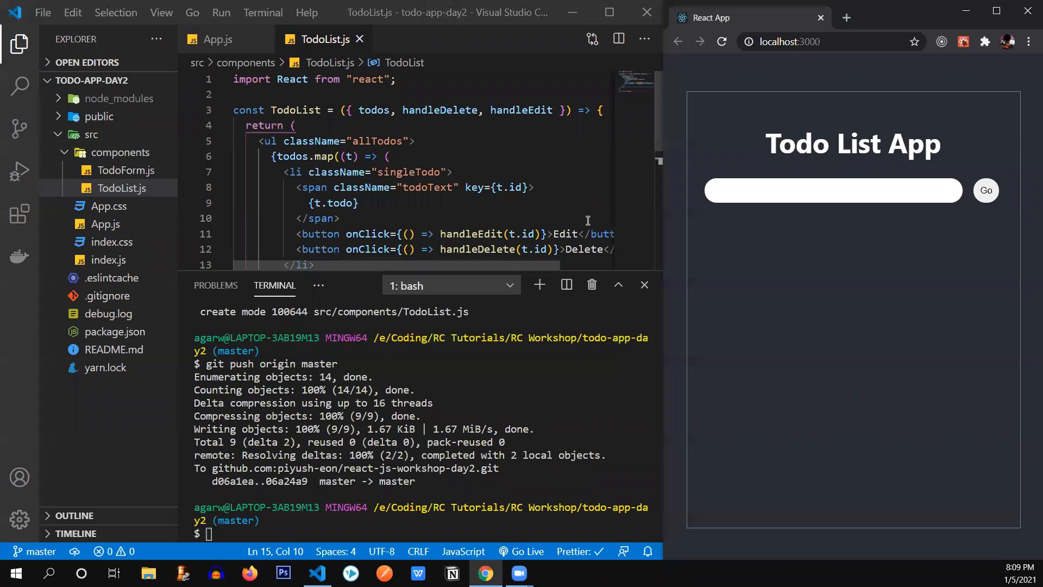
{"action": "mouse_move", "coordinate": [594, 64]}
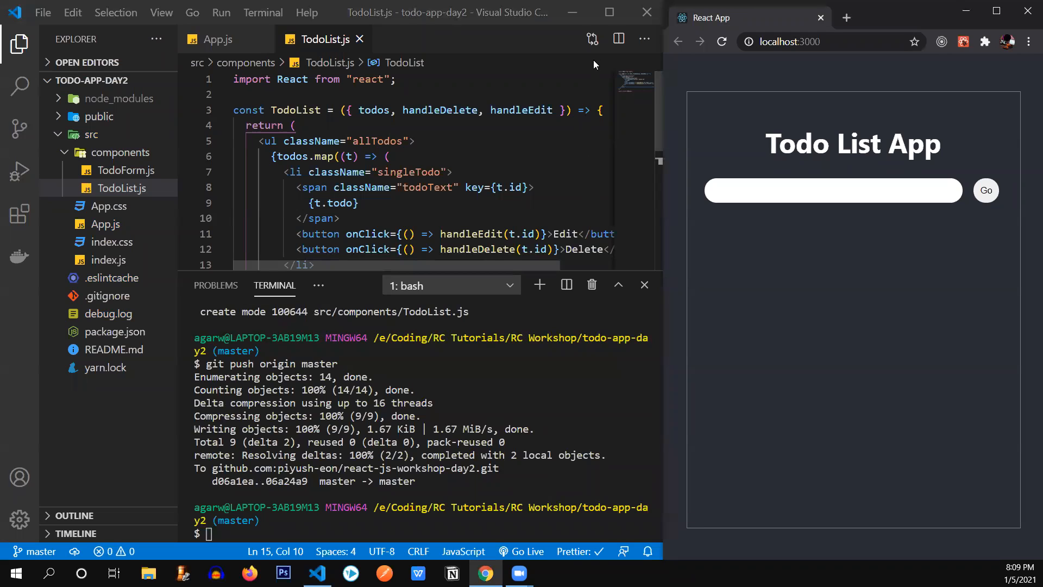